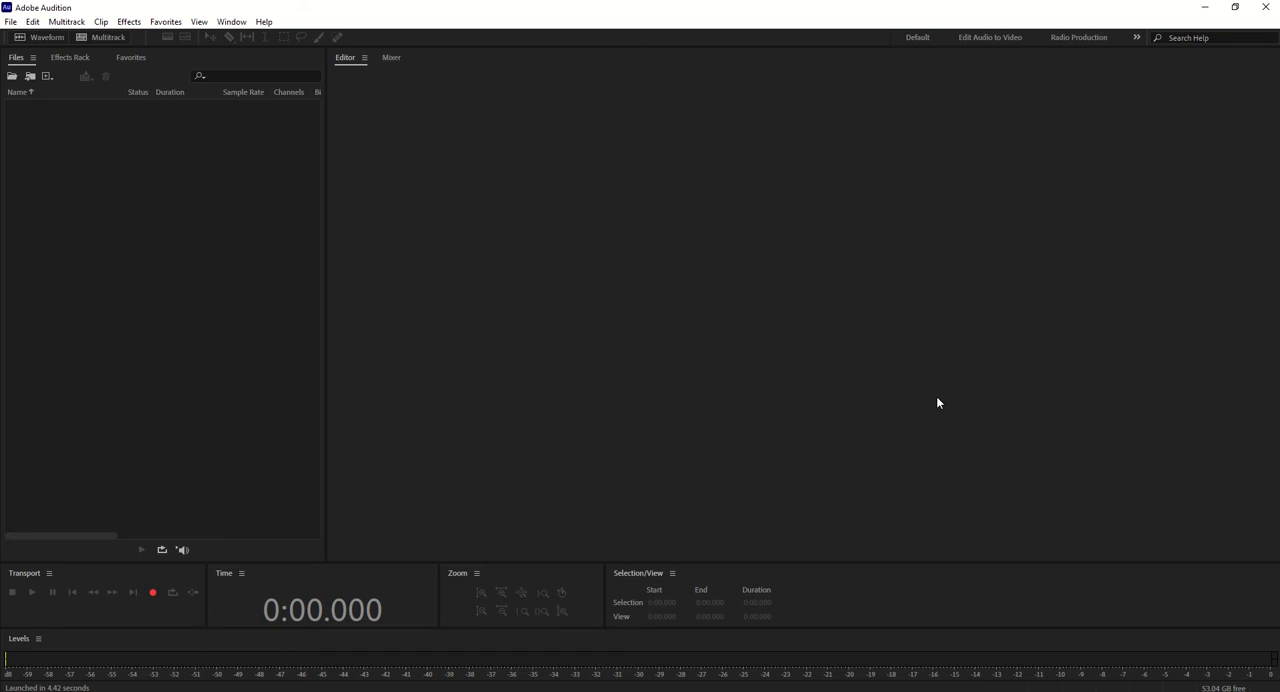
mouse_move(695, 241)
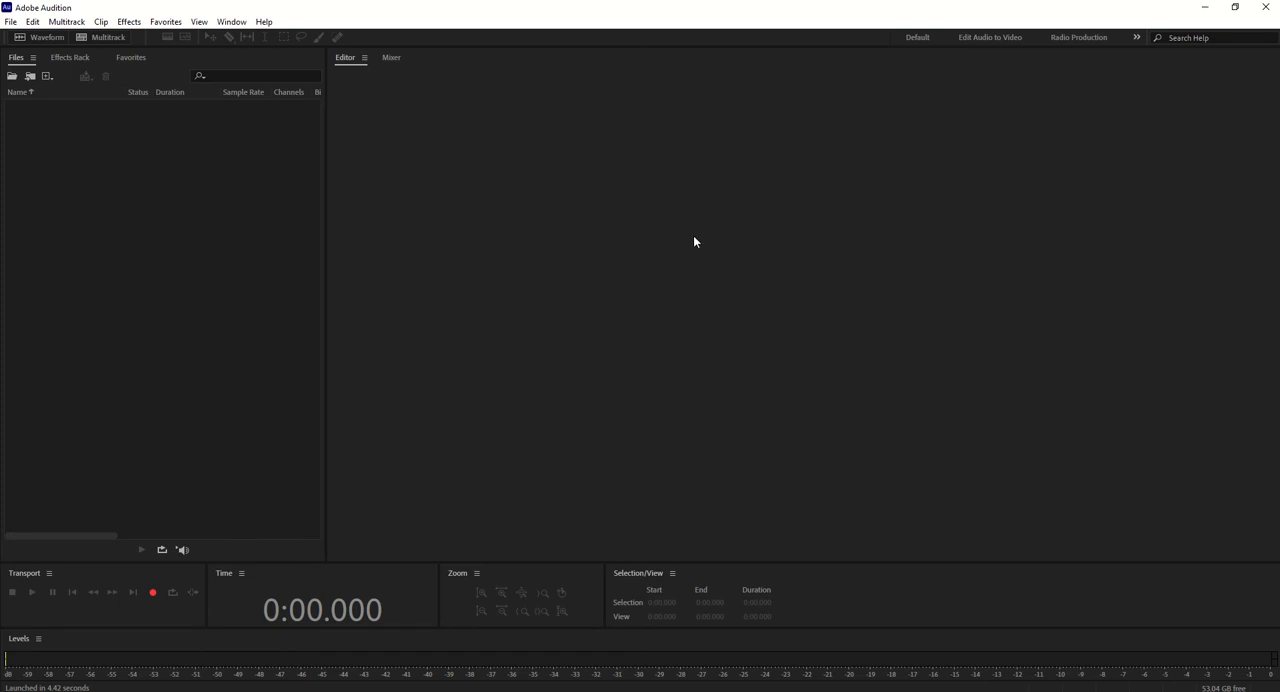
mouse_move(686, 251)
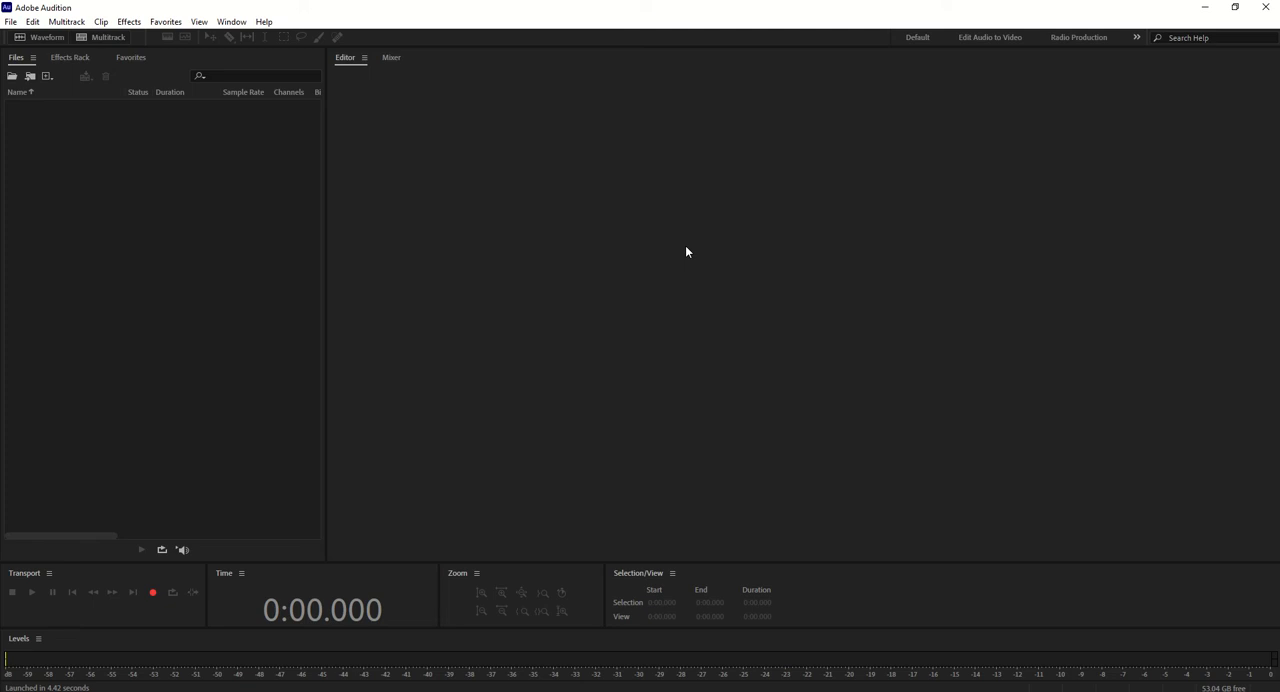
mouse_move(595, 265)
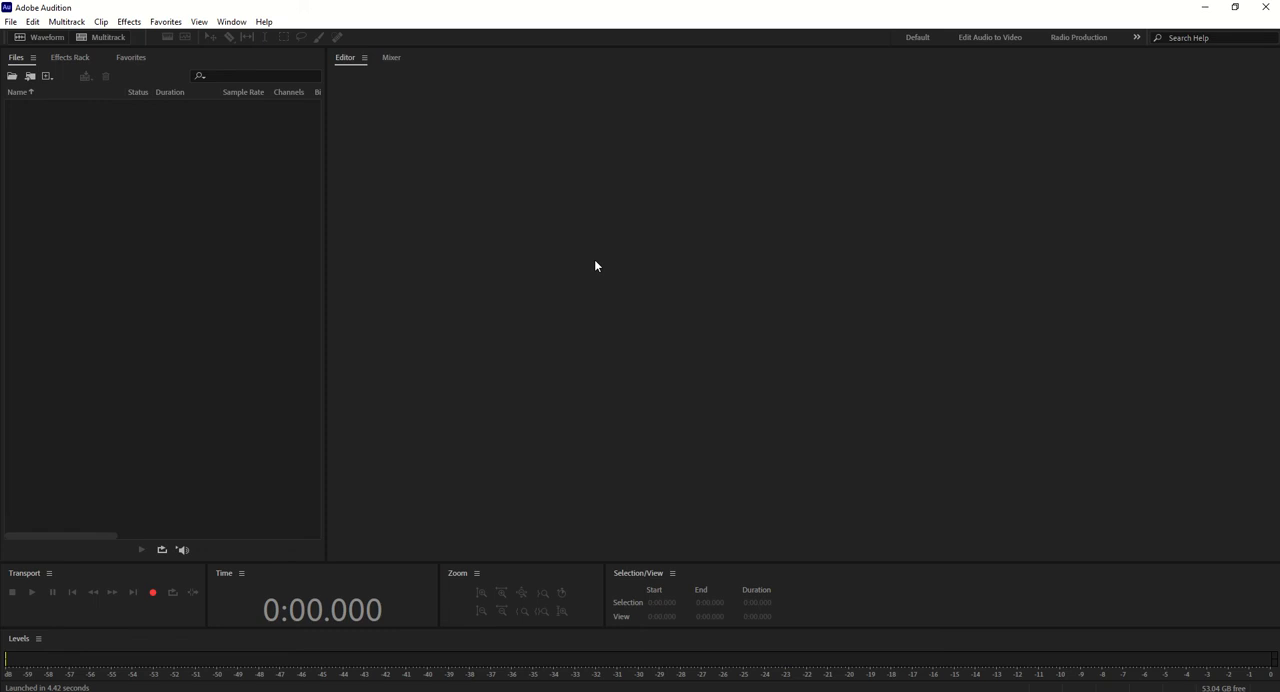
mouse_move(620, 270)
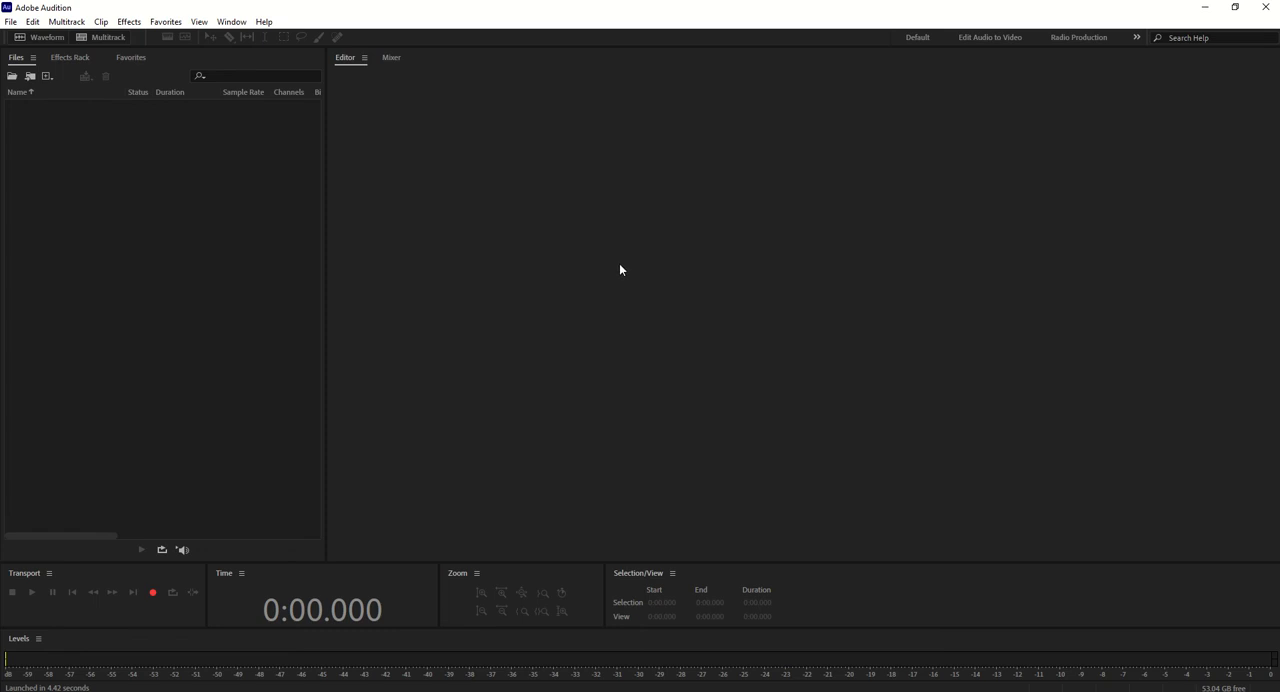
Show Audition's version information from the Help menu
click(263, 21)
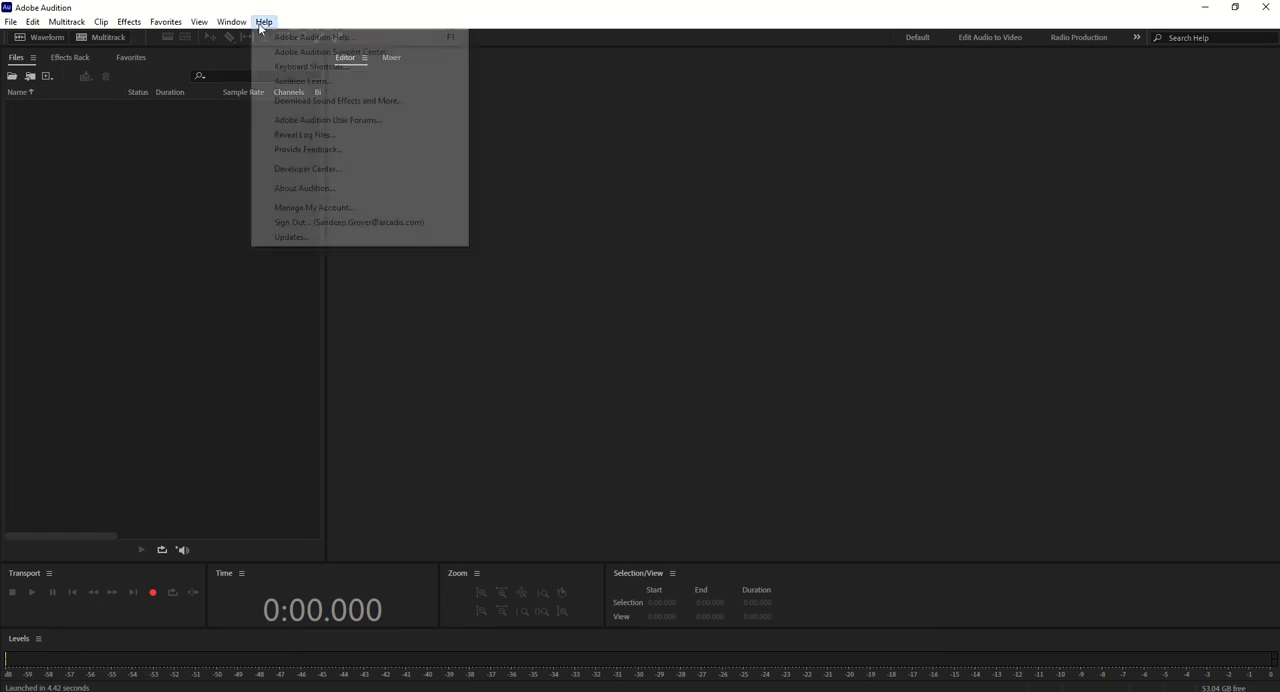
click(305, 188)
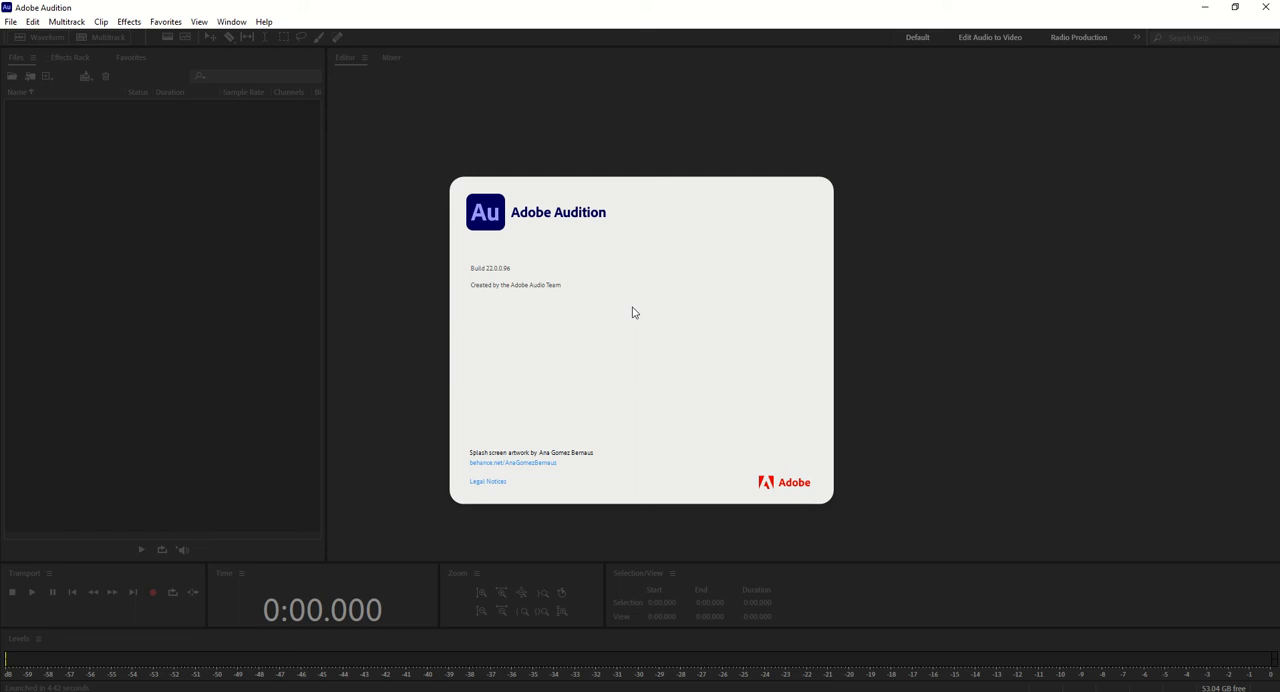
mouse_move(575, 230)
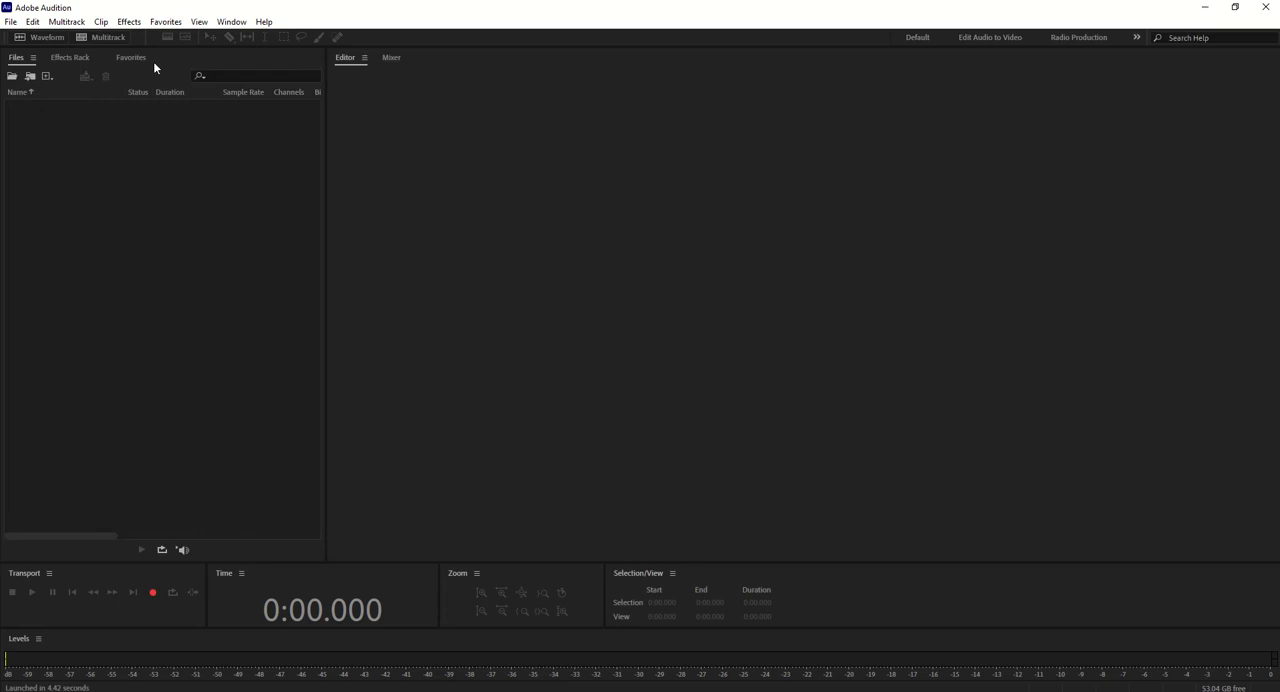
Review Audio Hardware preferences, keep the default microphone input, and cancel without changes
click(33, 21)
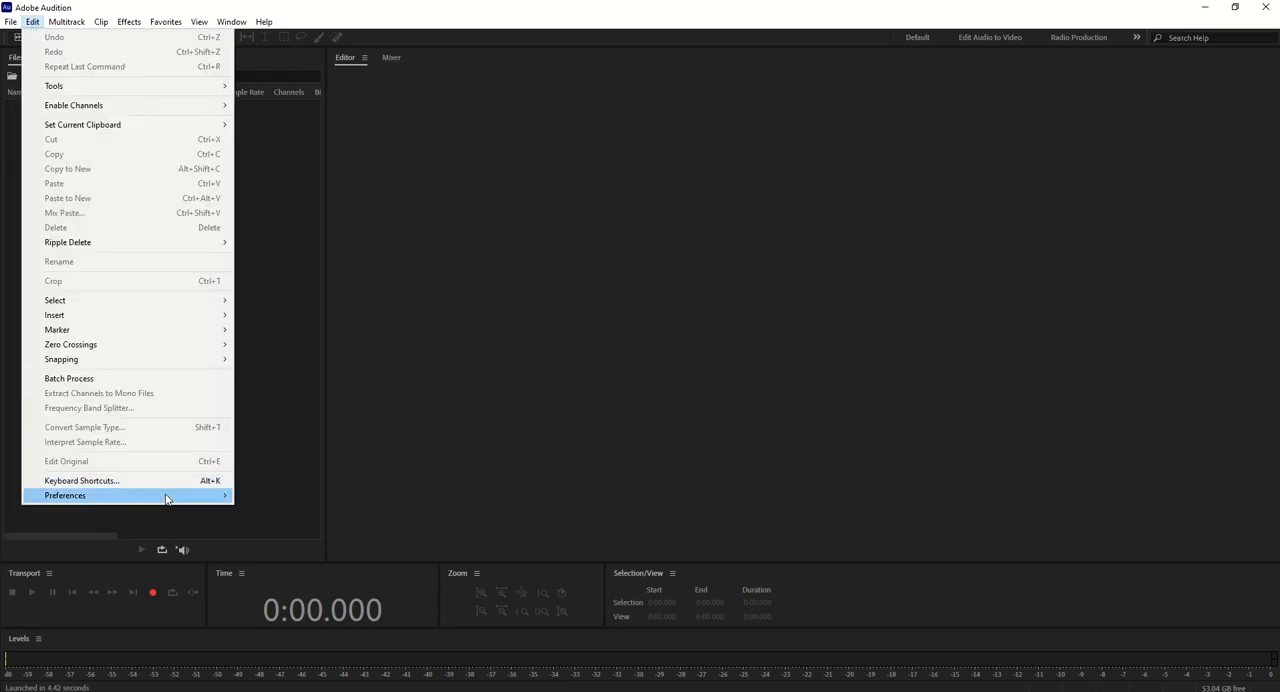
click(65, 495)
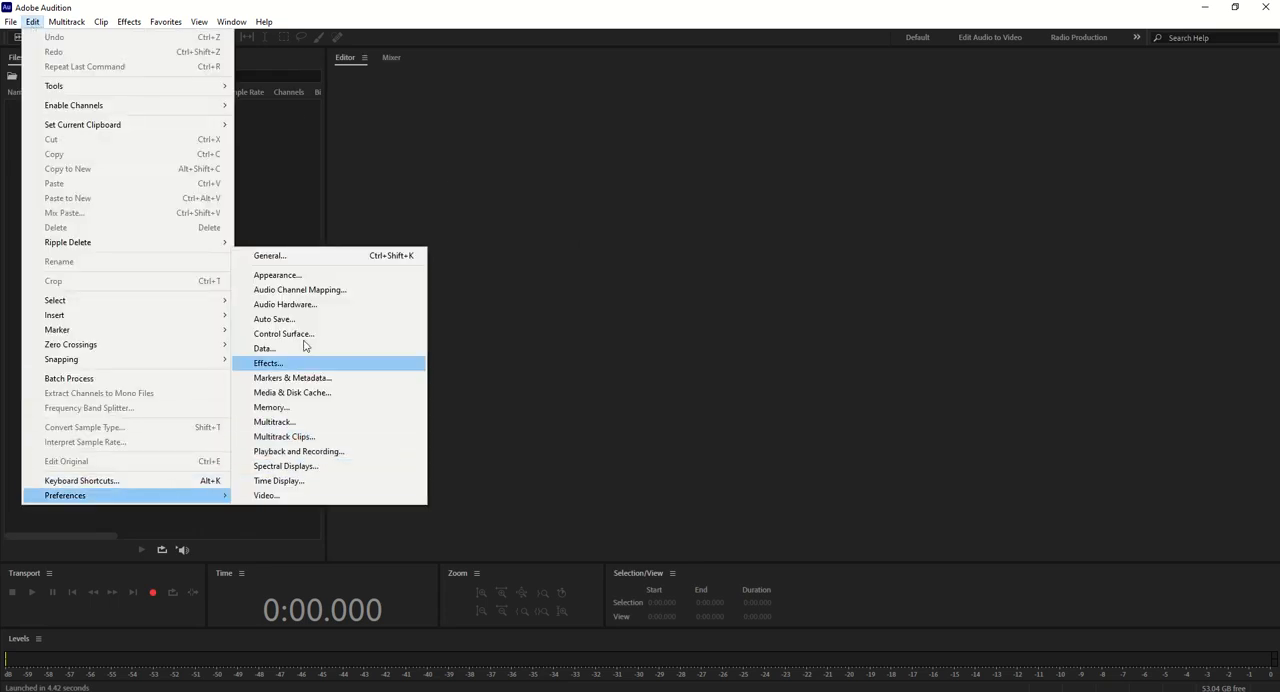
click(286, 304)
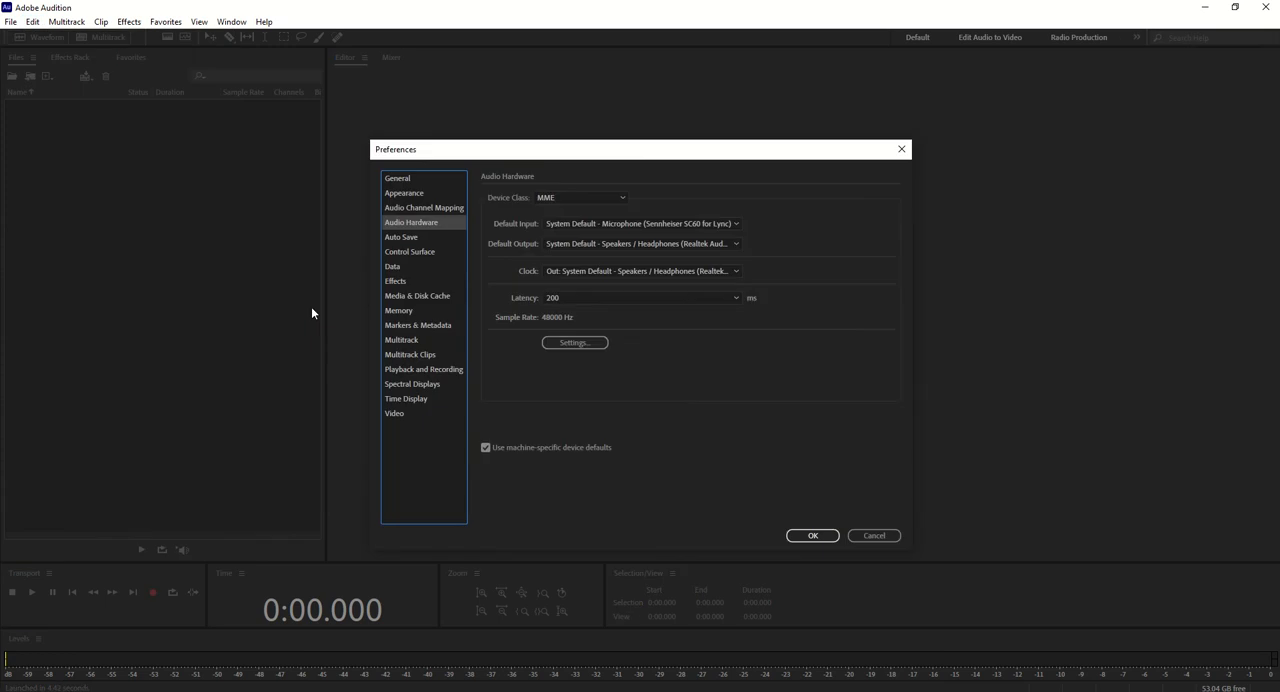
mouse_move(527, 235)
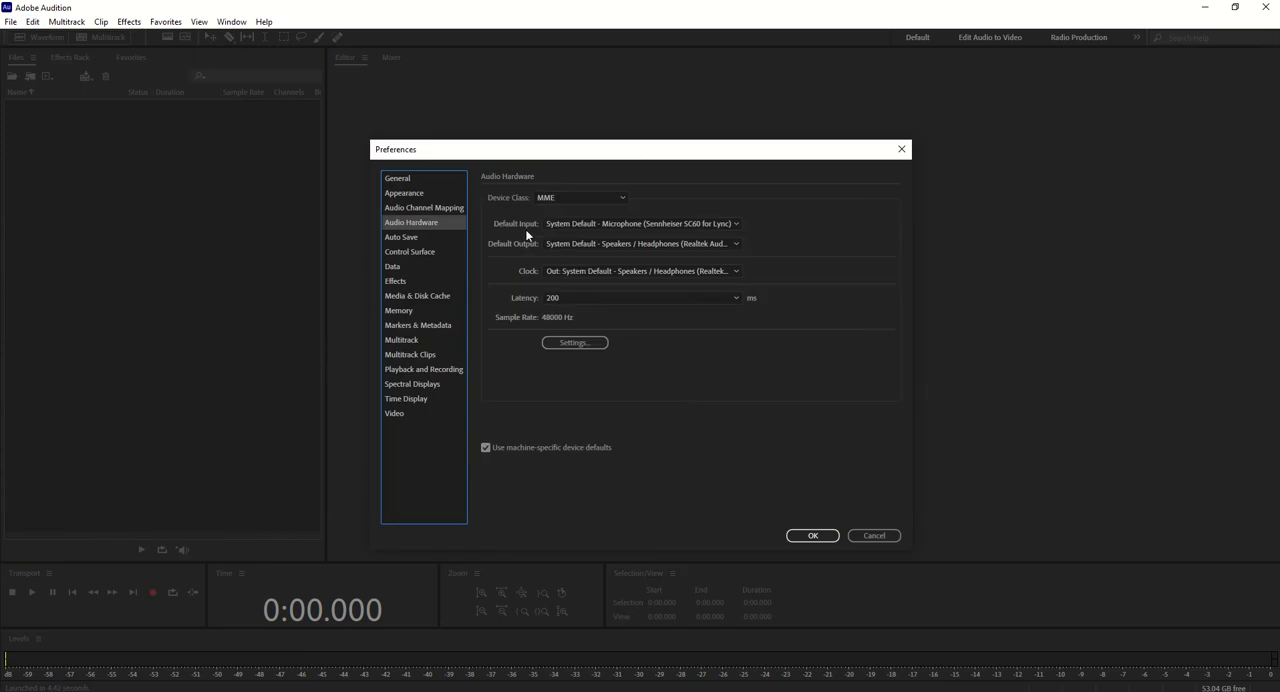
click(640, 223)
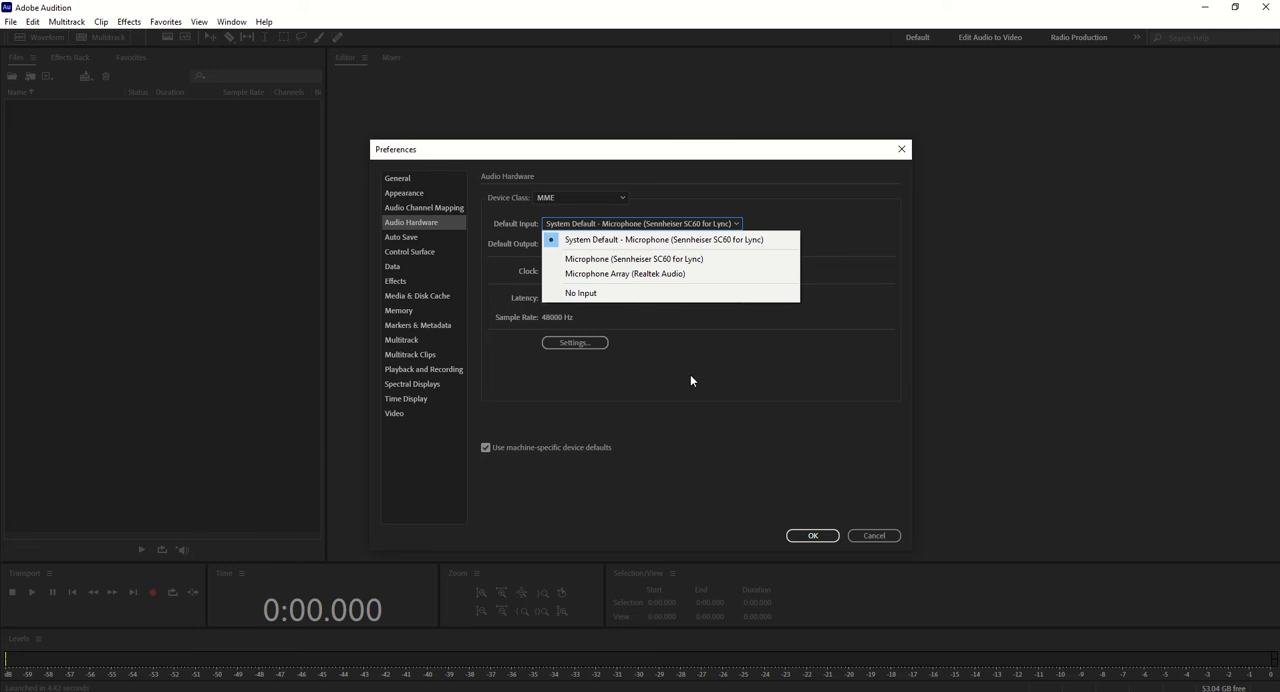
click(663, 239)
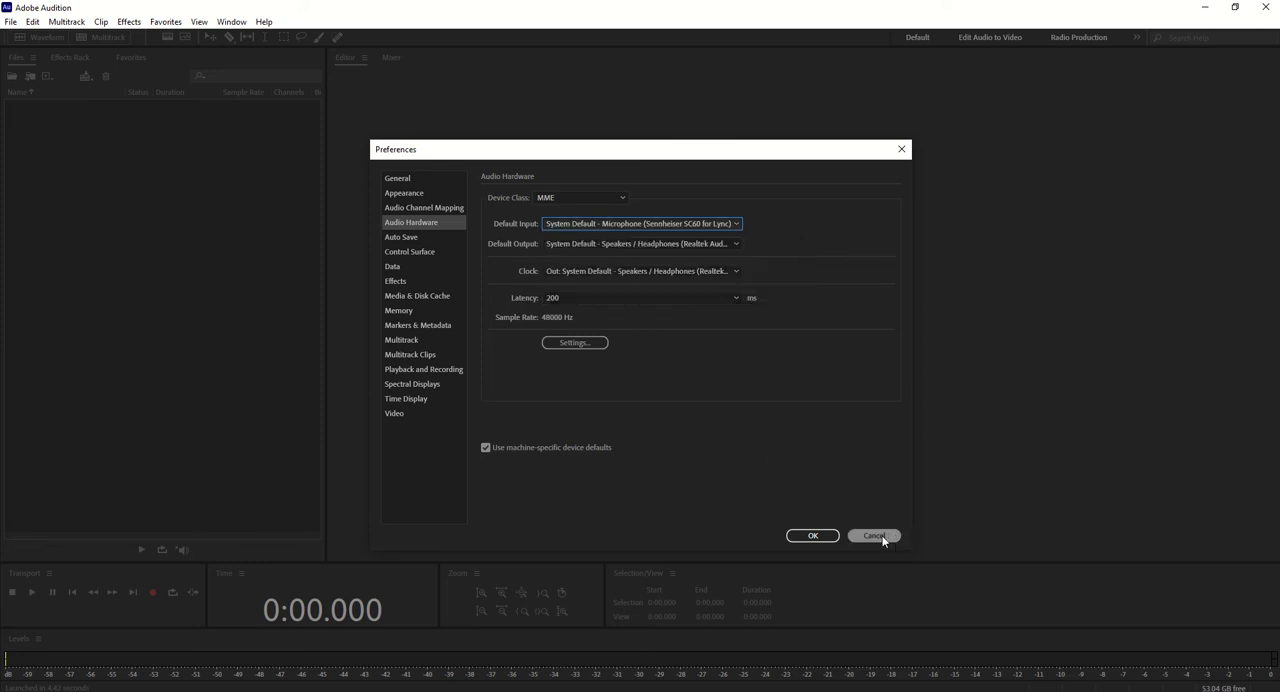
click(873, 535)
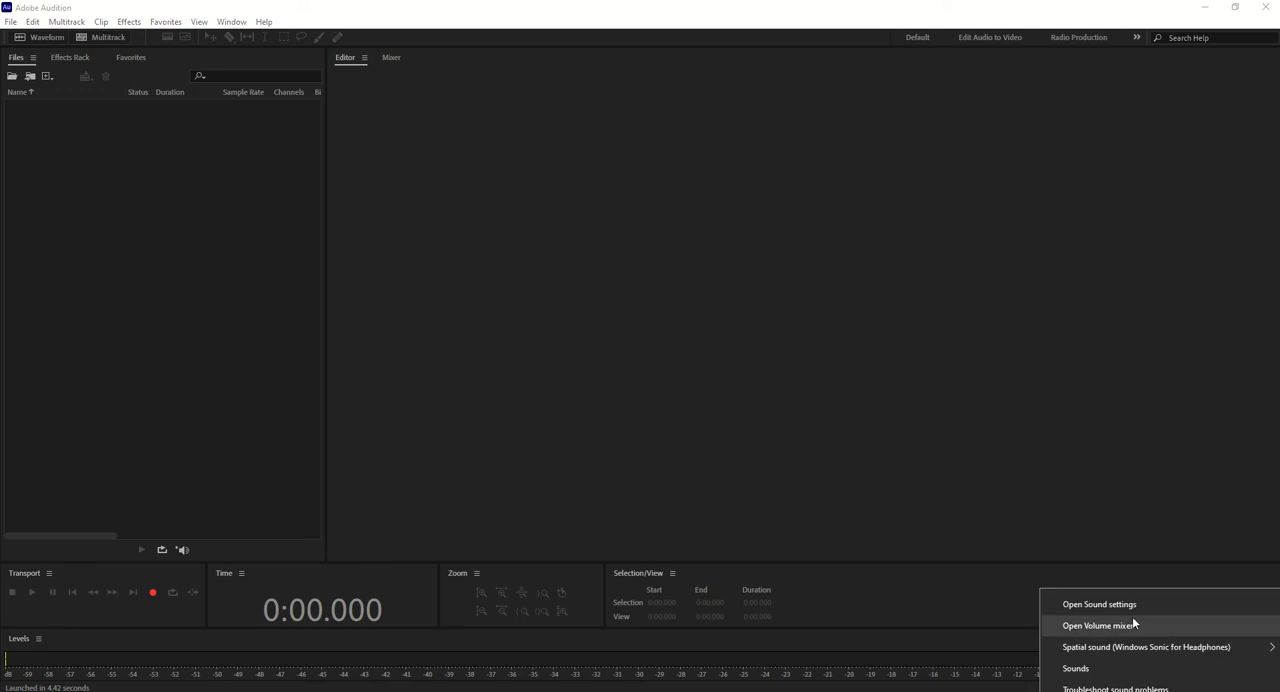
mouse_move(1128, 604)
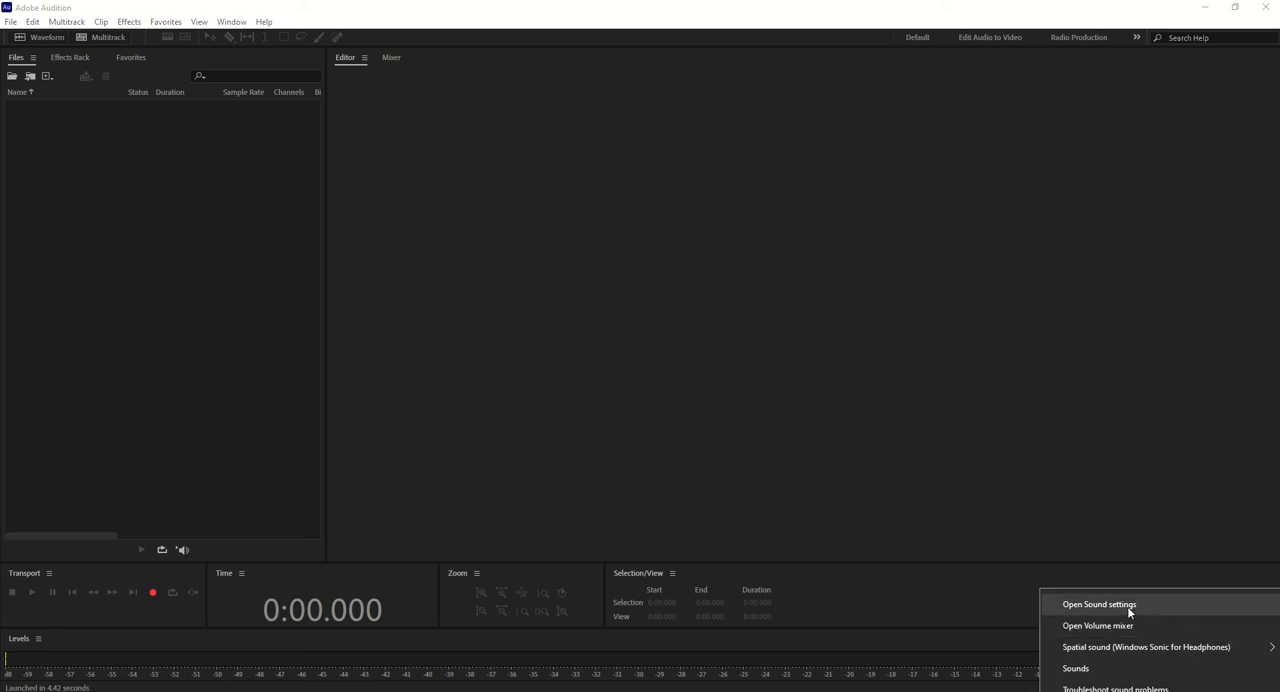
Bring up Windows Sound settings and scroll to the Input device section
click(1099, 604)
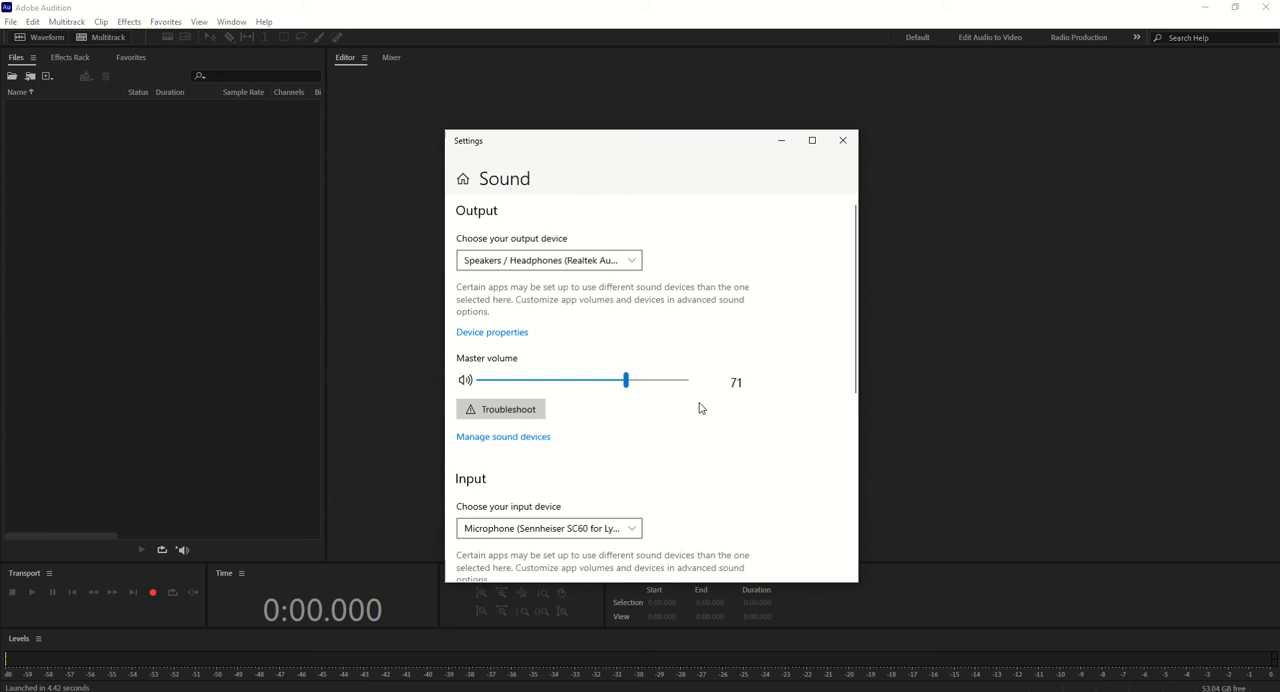
scroll(down, 3)
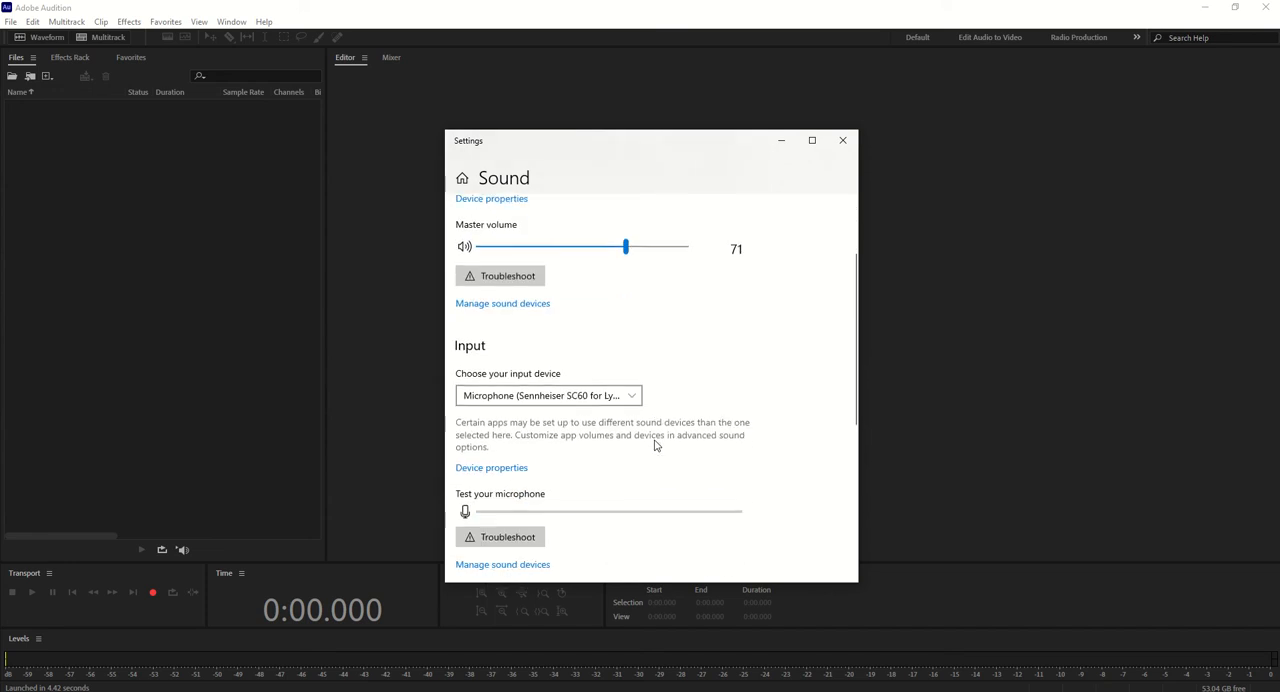
scroll(down, 3)
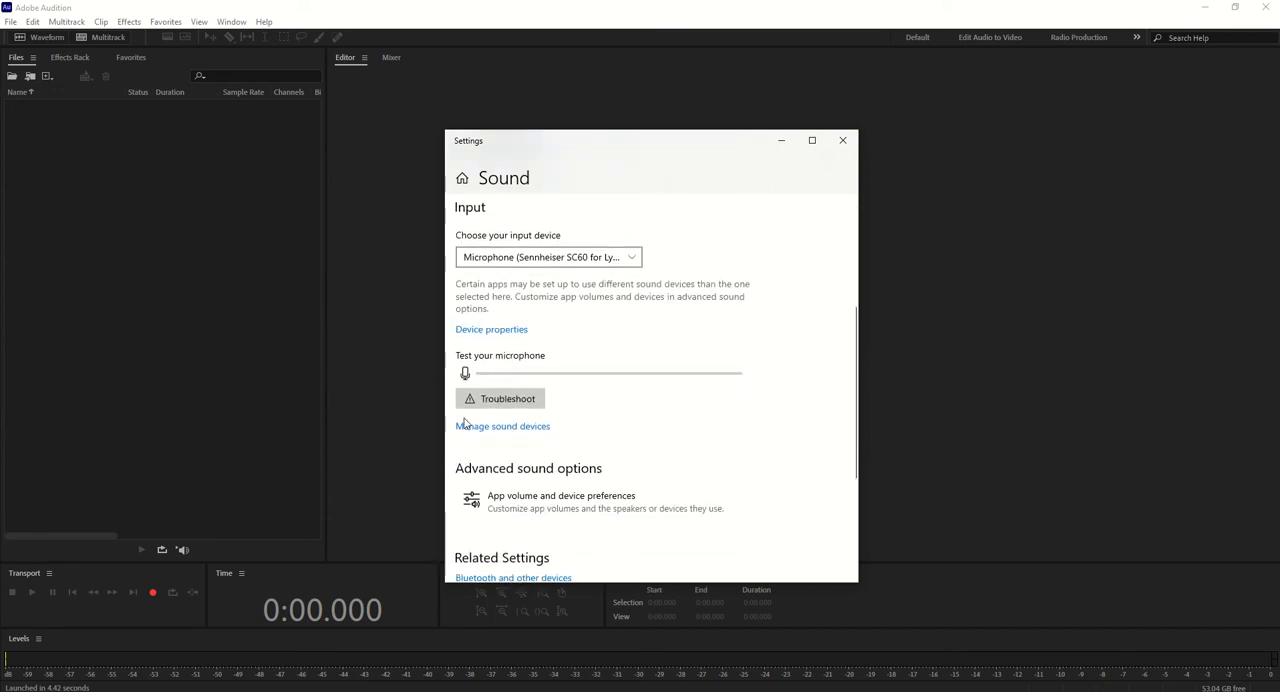
mouse_move(489, 437)
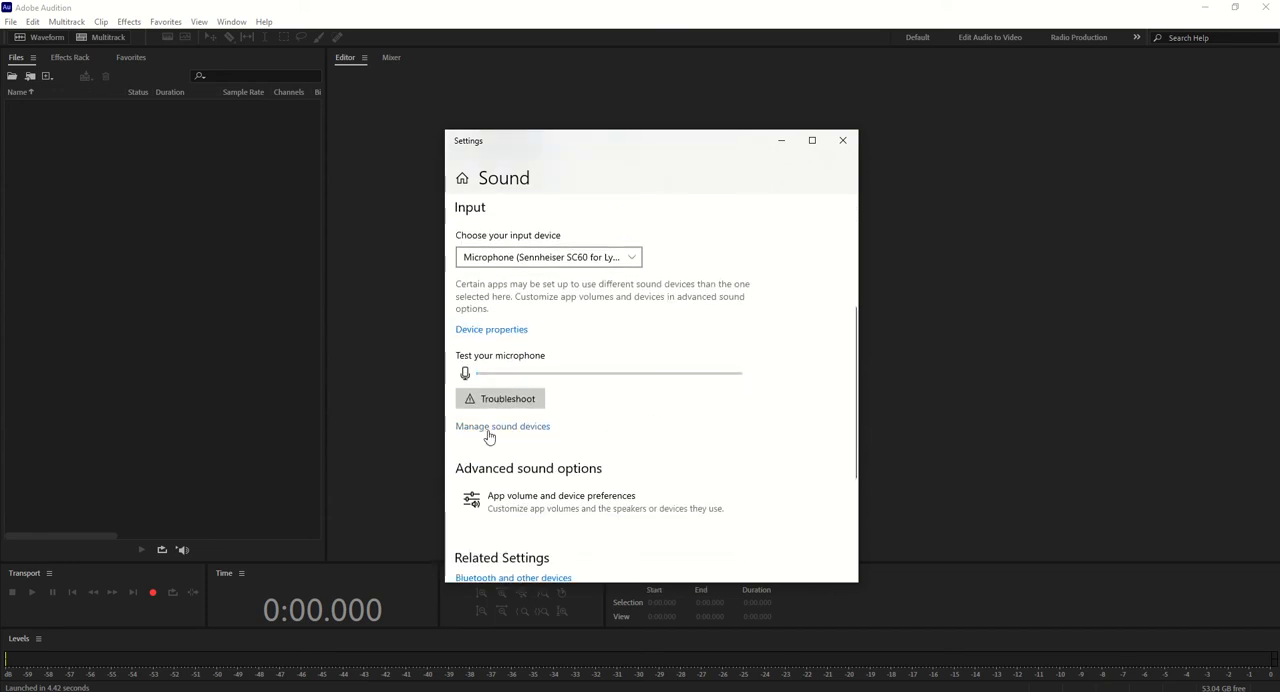
Enable the disabled Stereo Mix device in the Windows all-sound-devices list
click(502, 425)
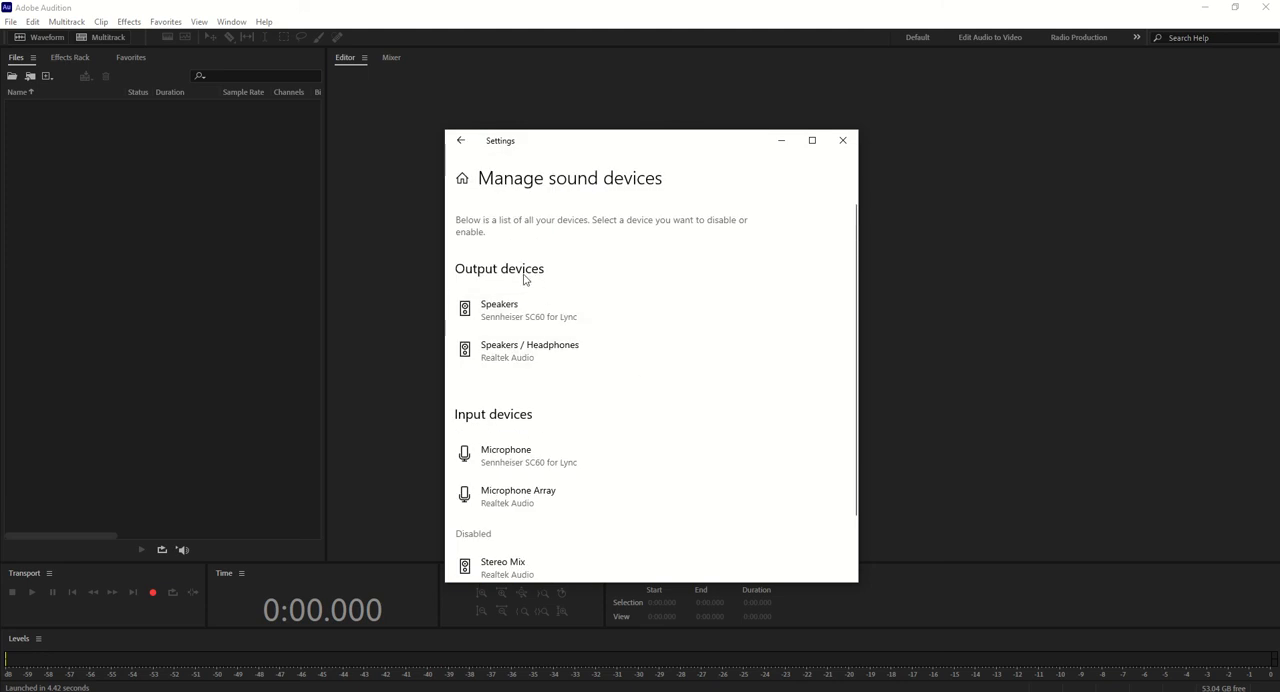
scroll(down, 3)
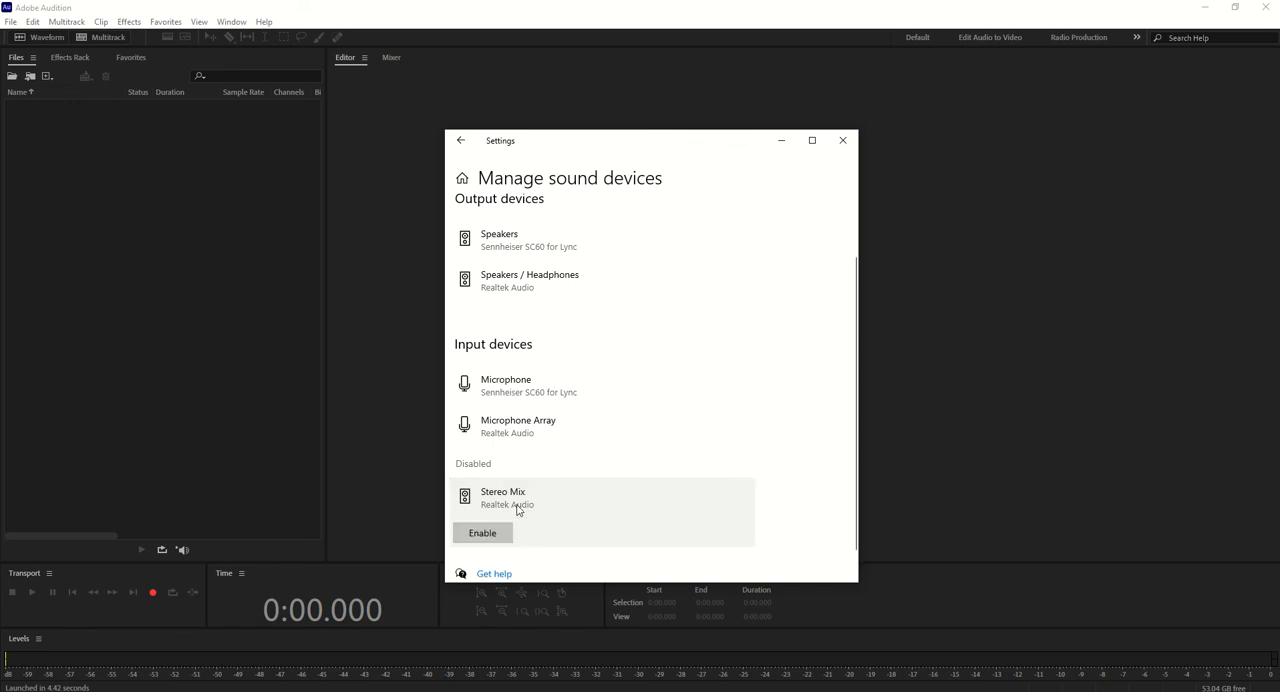
click(482, 532)
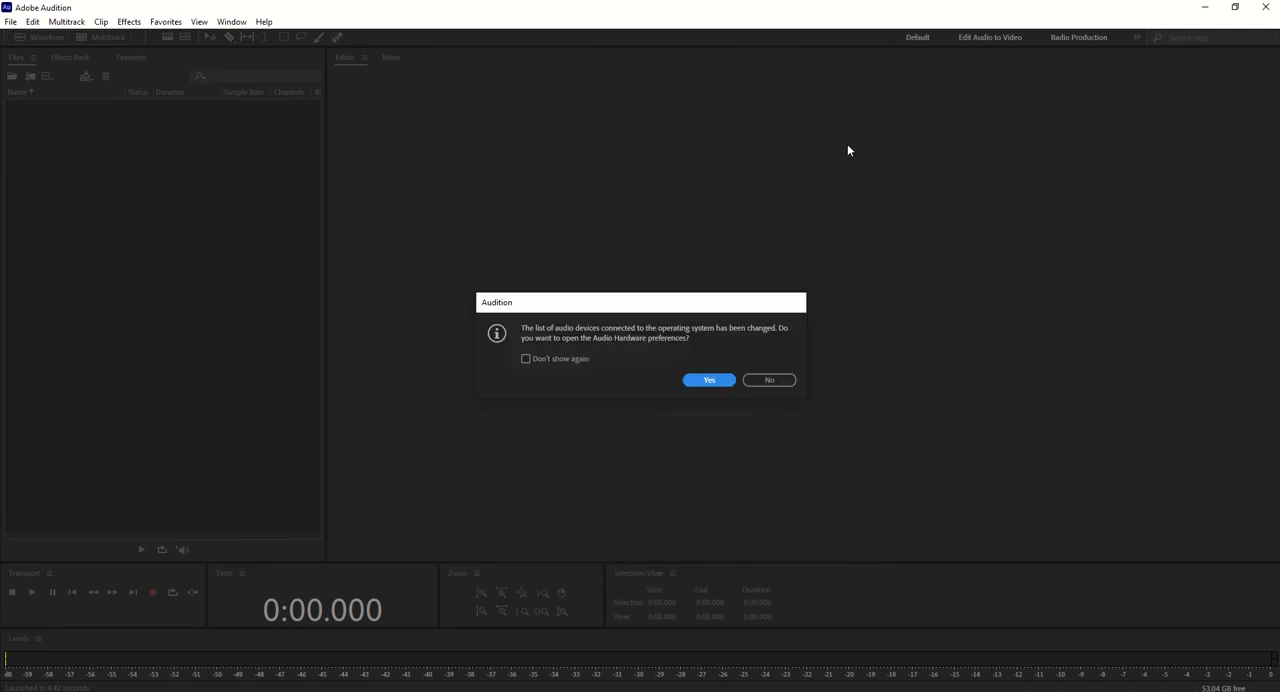
Set Audition's Default Input to Stereo Mix (Realtek Audio) and confirm the device change
click(709, 379)
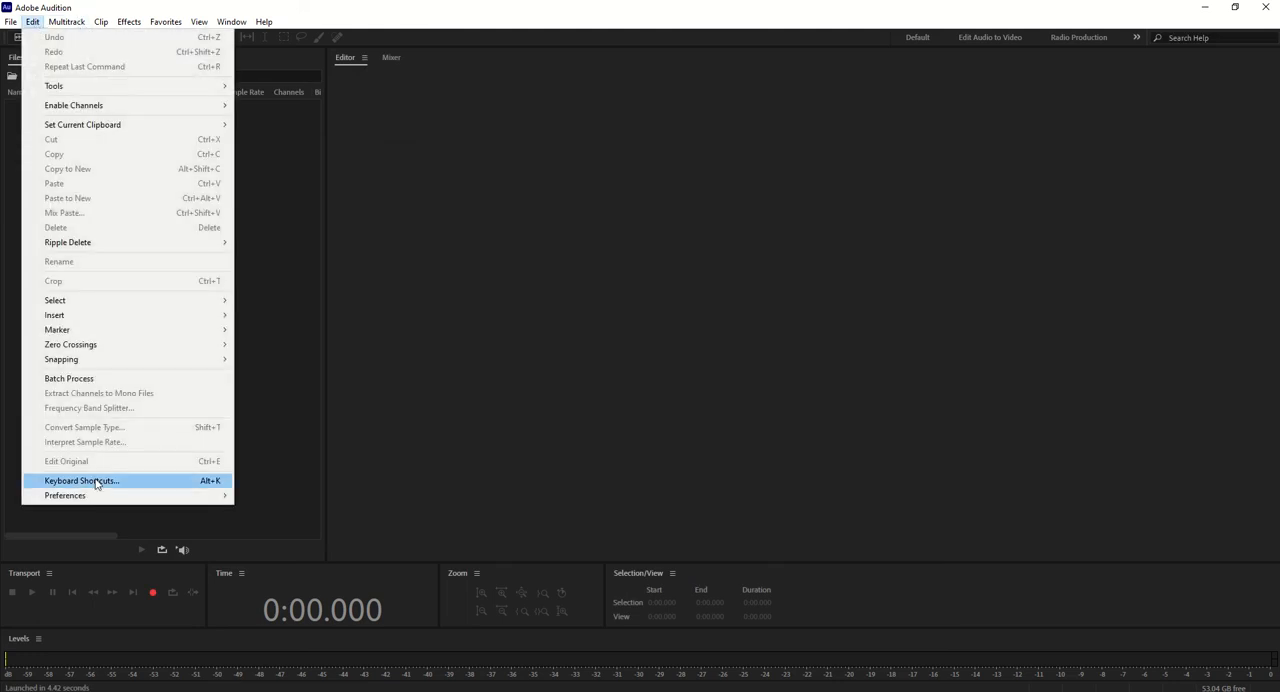
click(64, 495)
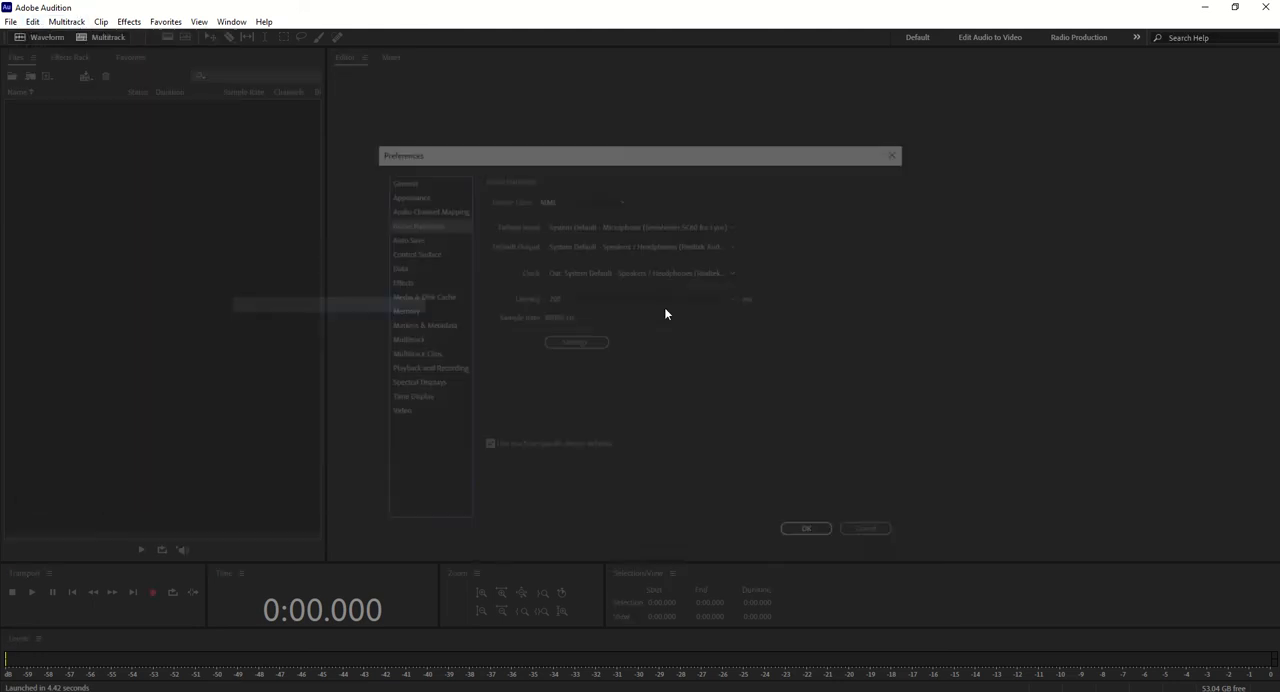
click(640, 223)
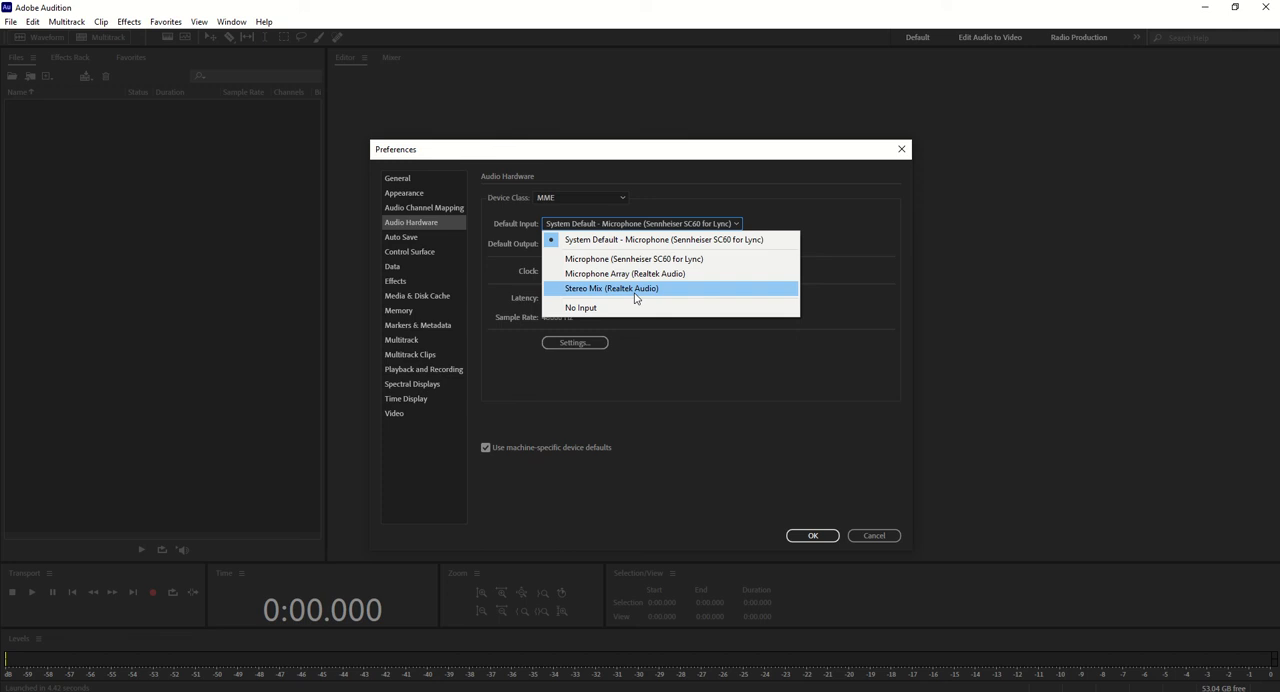
mouse_move(610, 297)
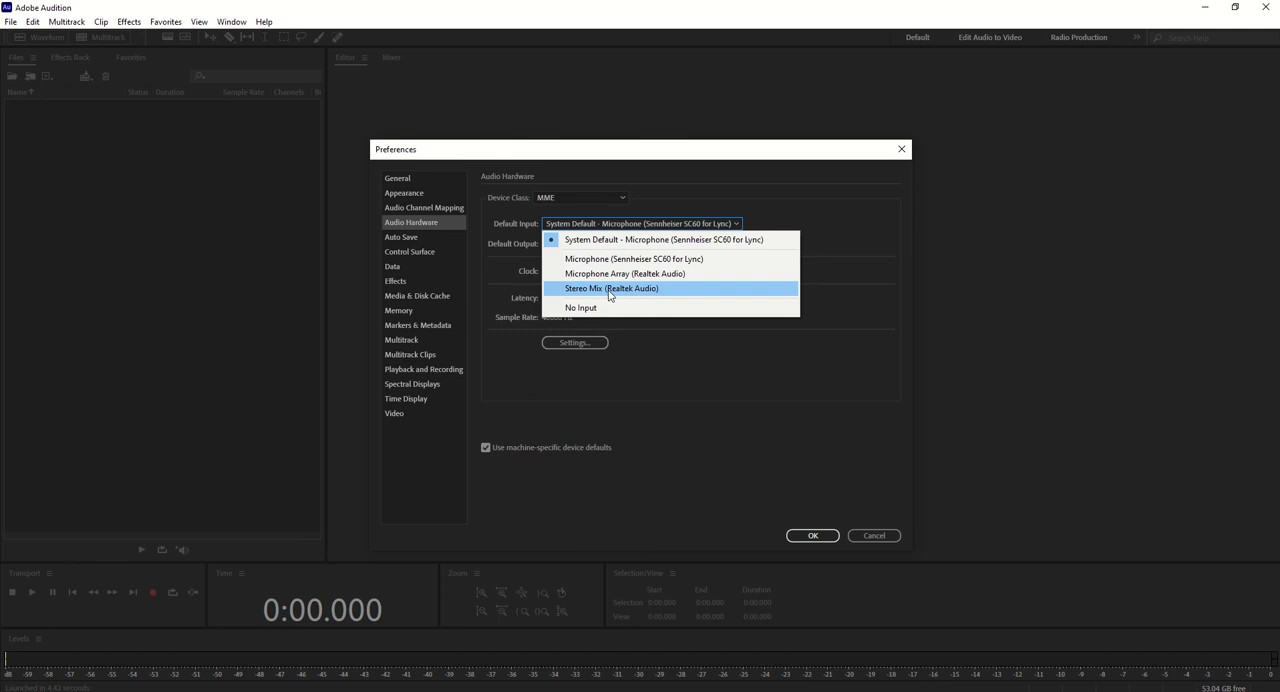
click(611, 288)
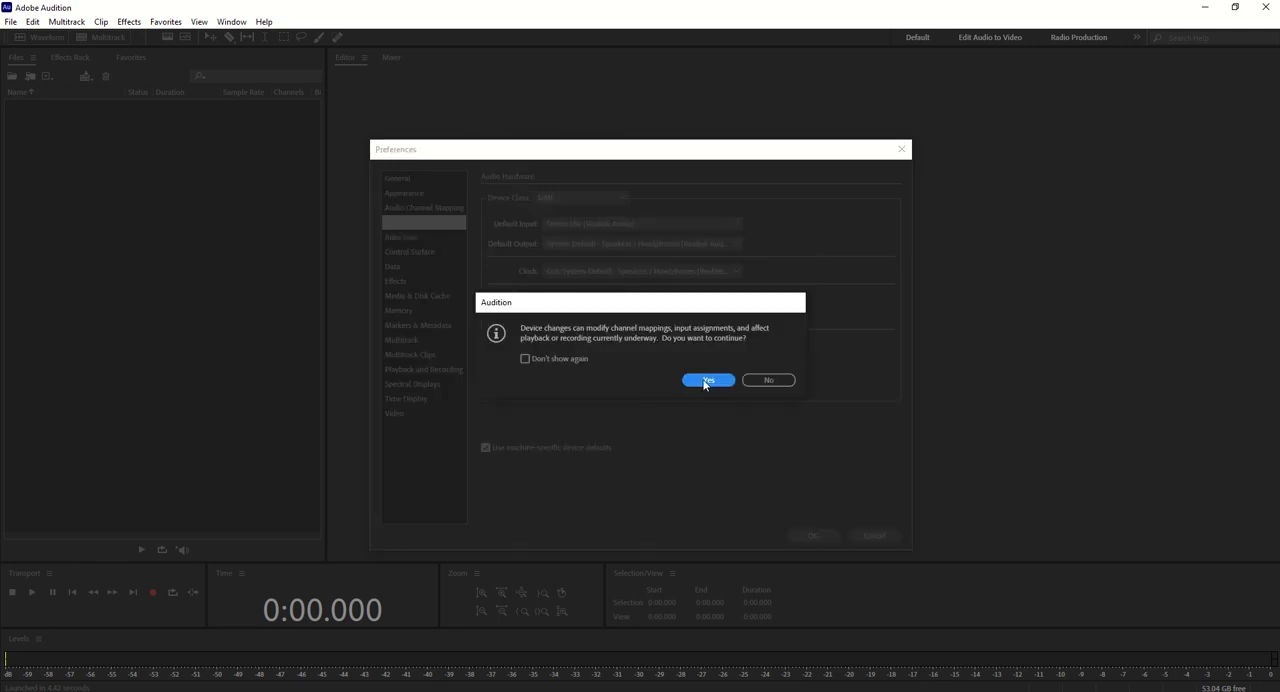
click(707, 380)
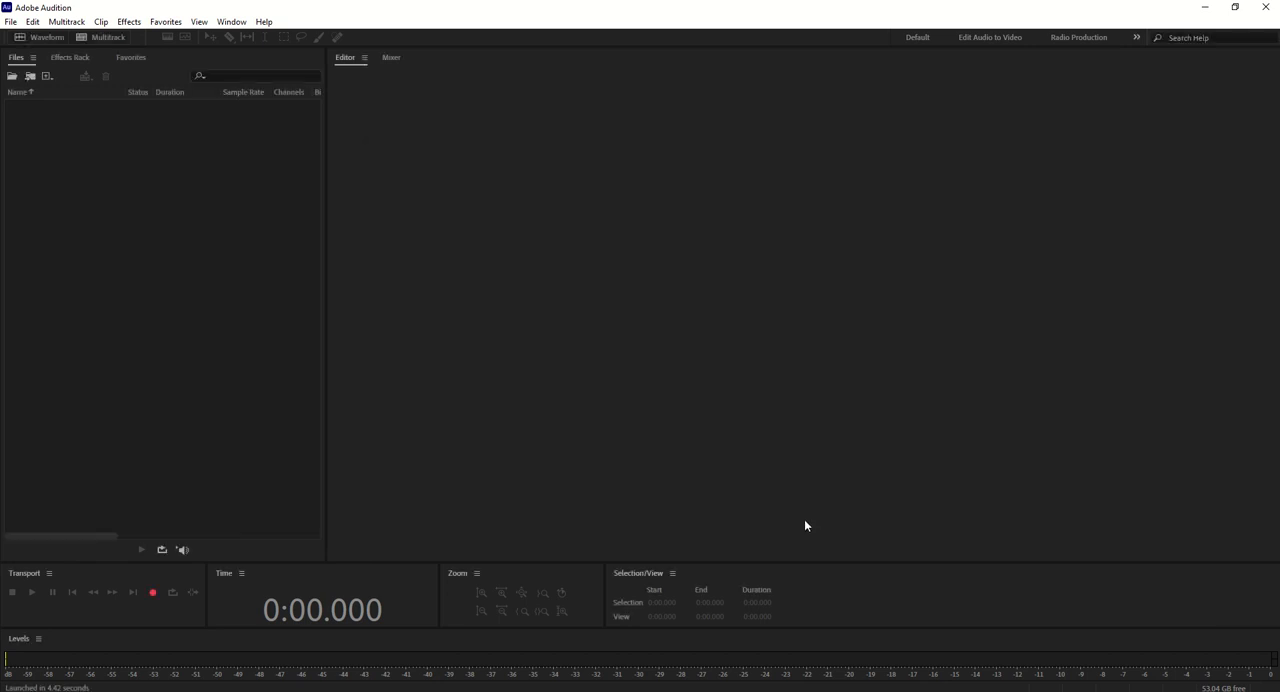
mouse_move(715, 489)
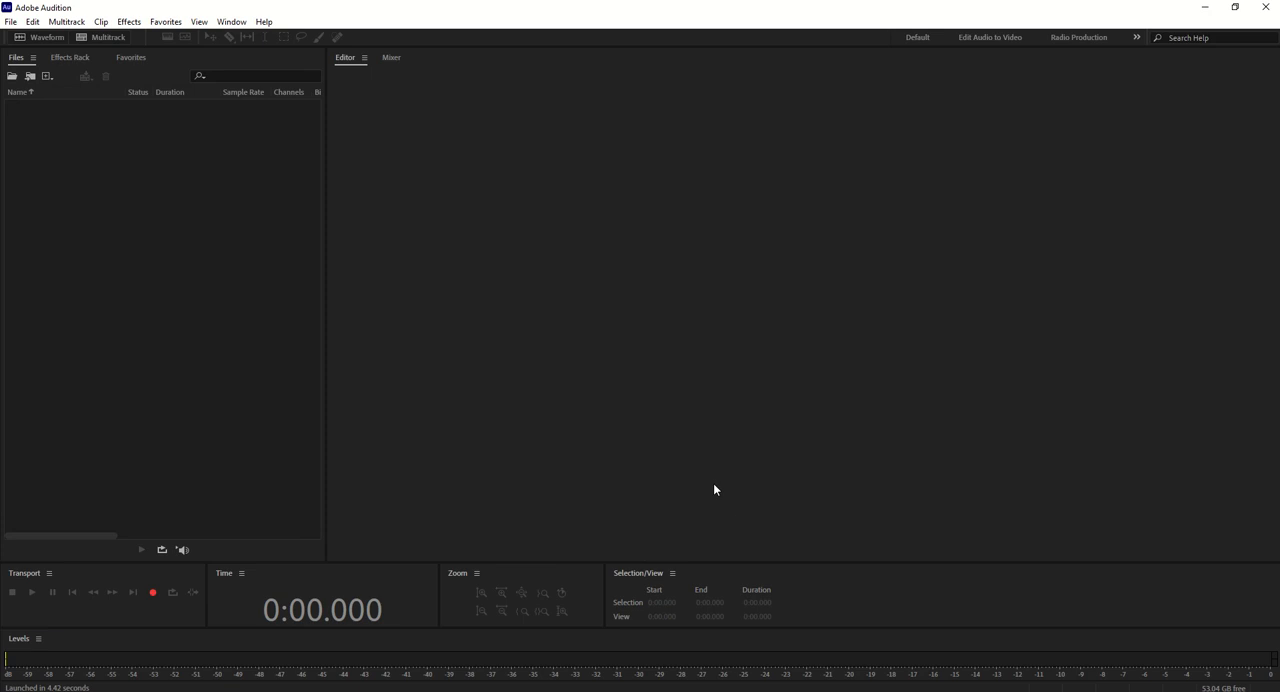
mouse_move(464, 364)
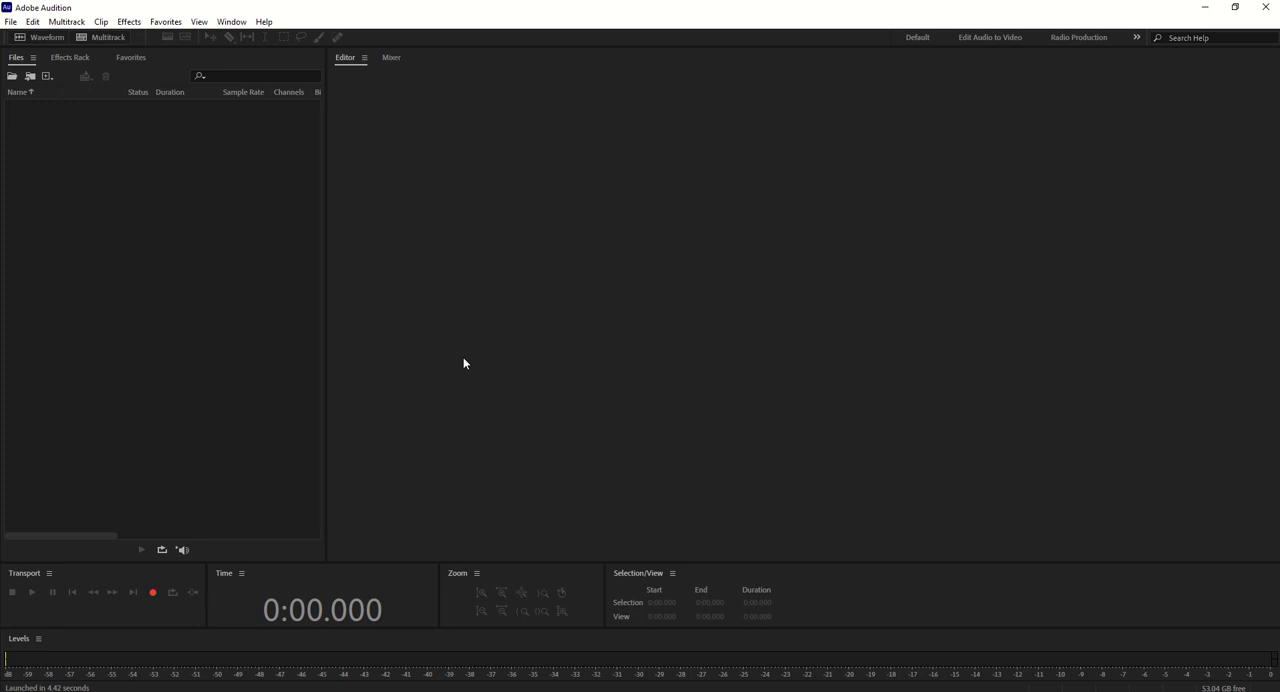
Switch from the browser playing the Sport Track back toward Audition with Alt+Tab
key(alt+tab)
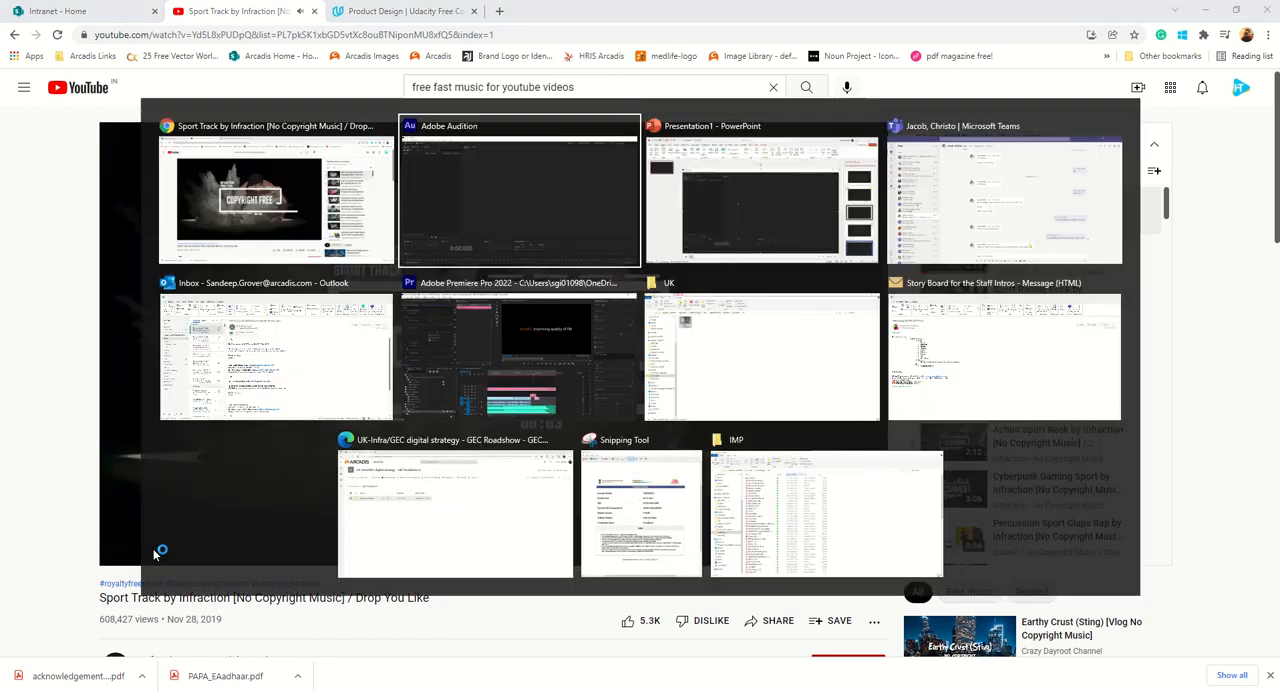
Record about 13.7 seconds of the playing music into a new stereo 48000 Hz file, then stop
click(518, 190)
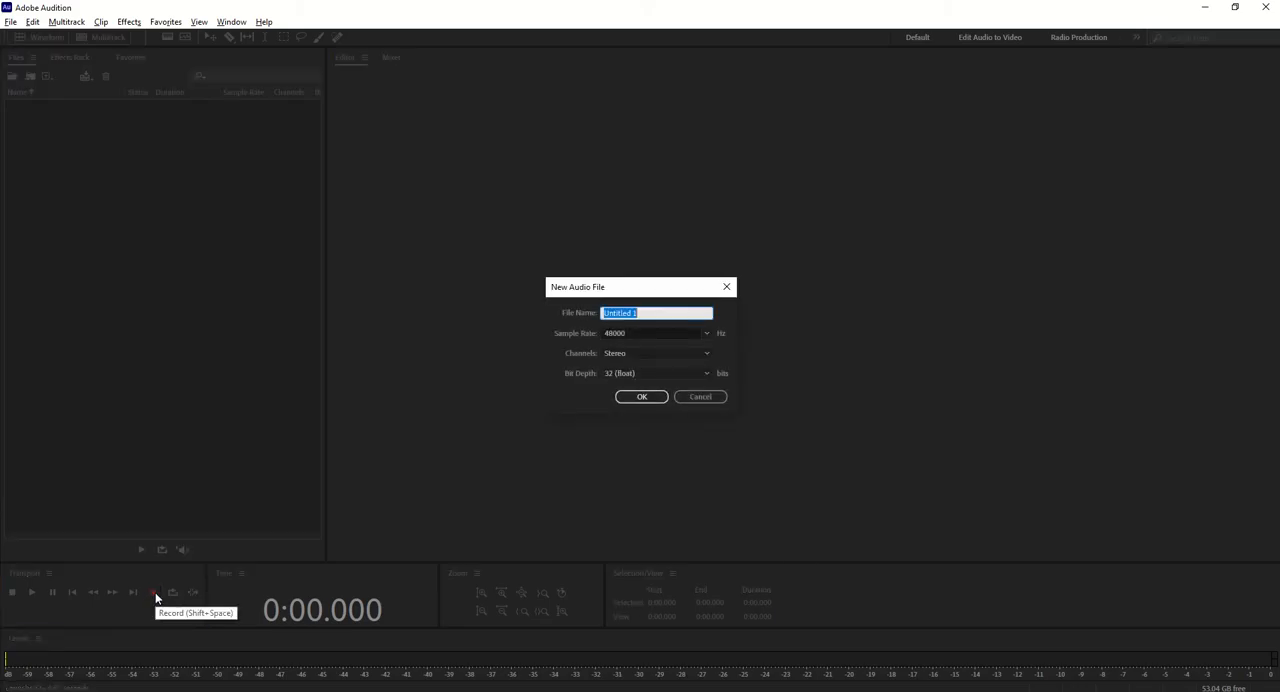
click(641, 396)
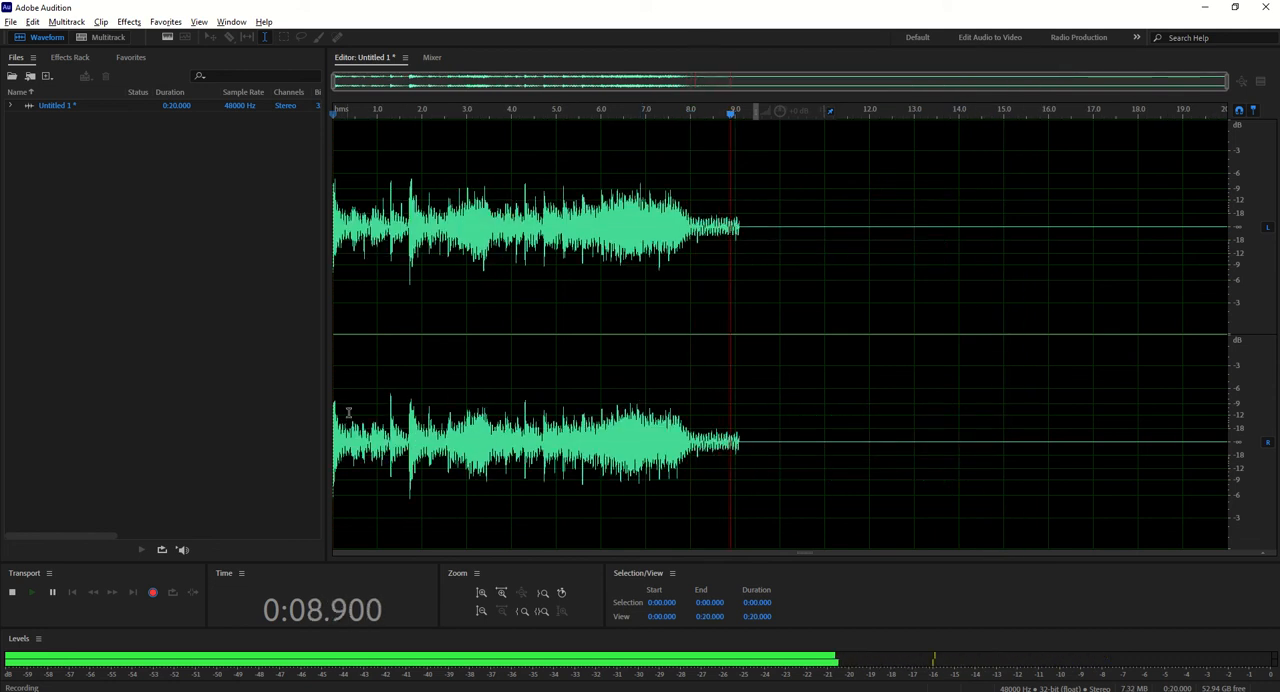
click(152, 592)
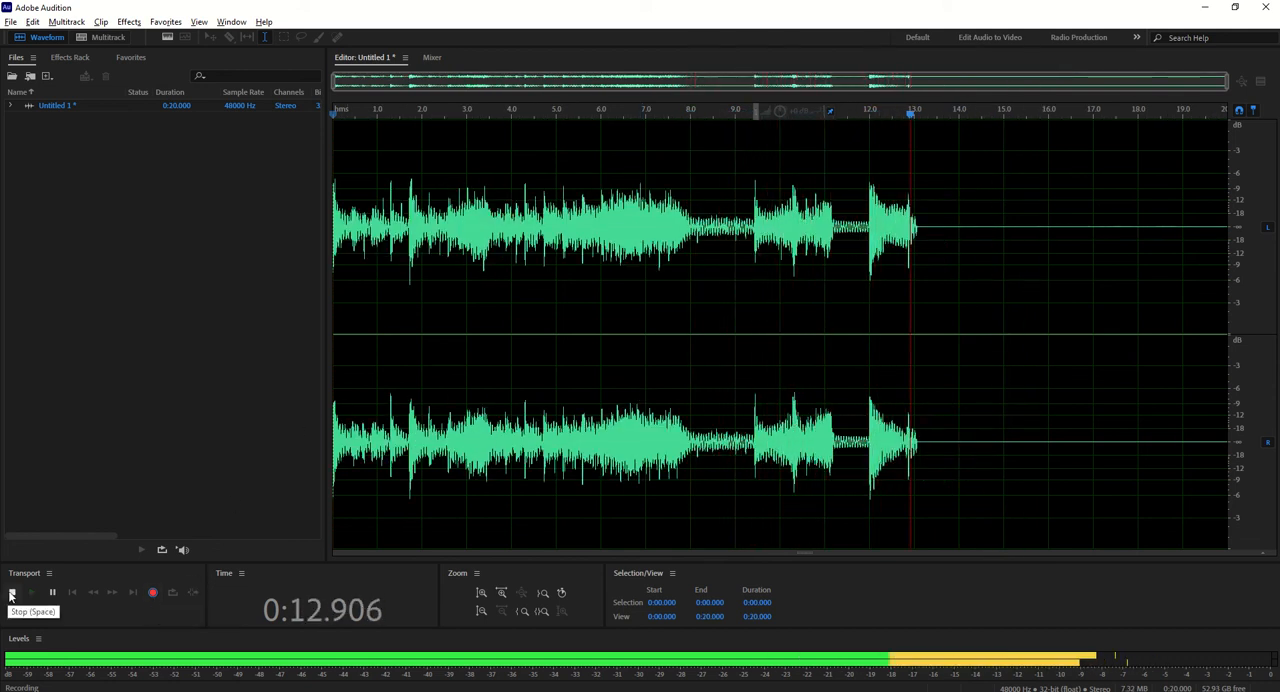
click(11, 591)
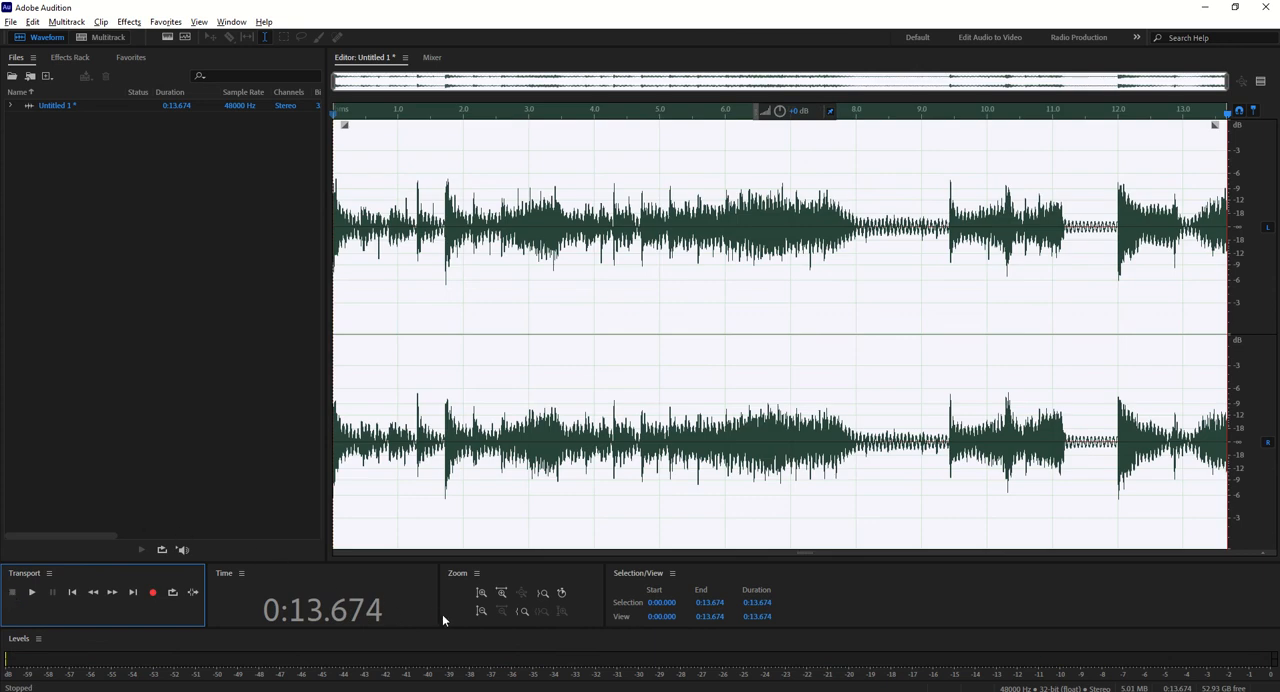
mouse_move(568, 543)
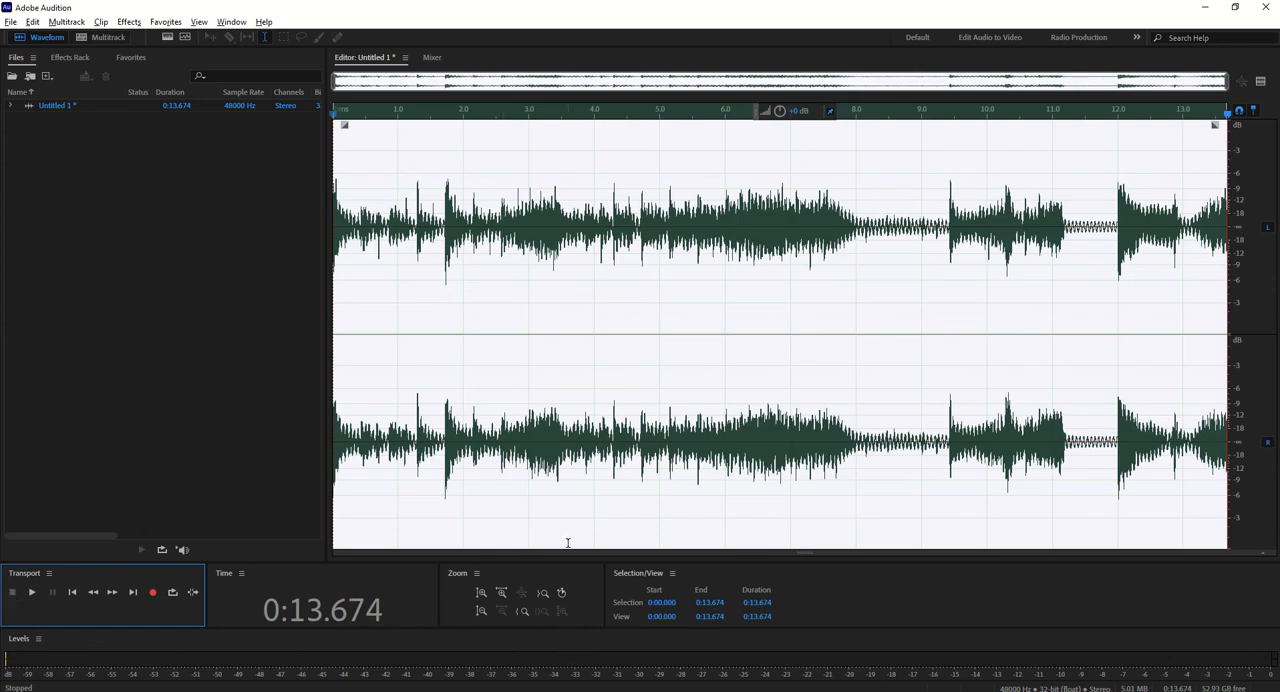
mouse_move(632, 379)
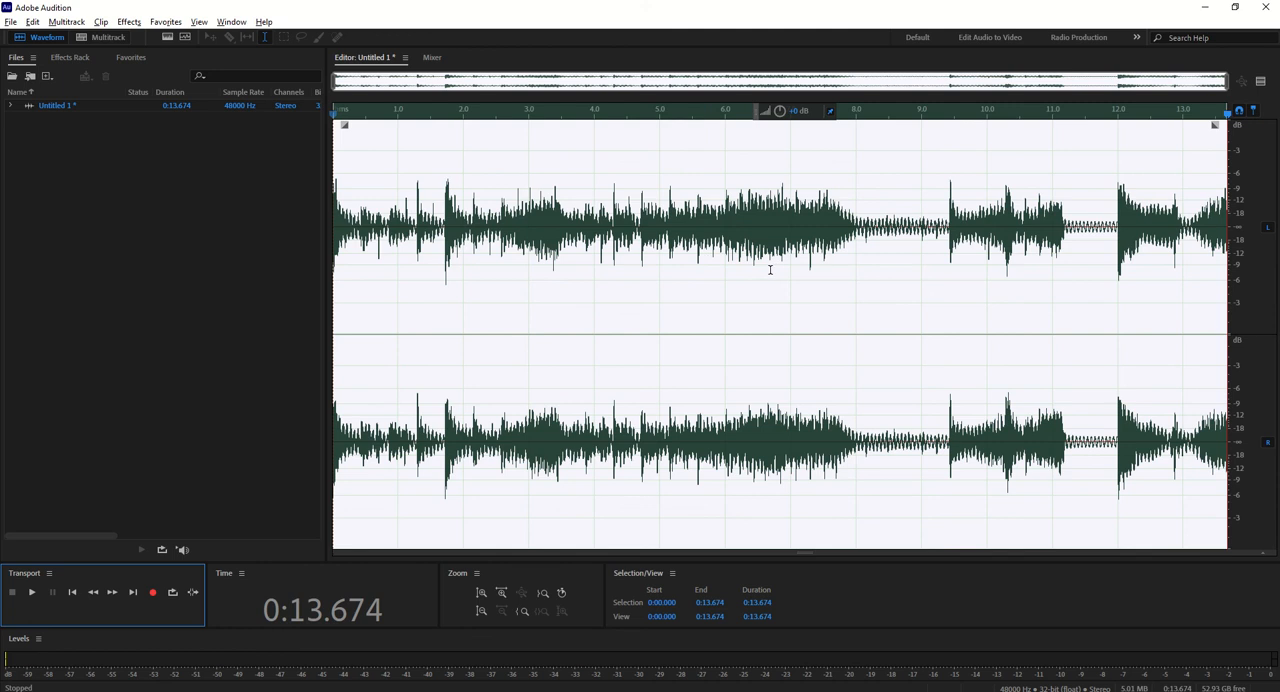
mouse_move(675, 303)
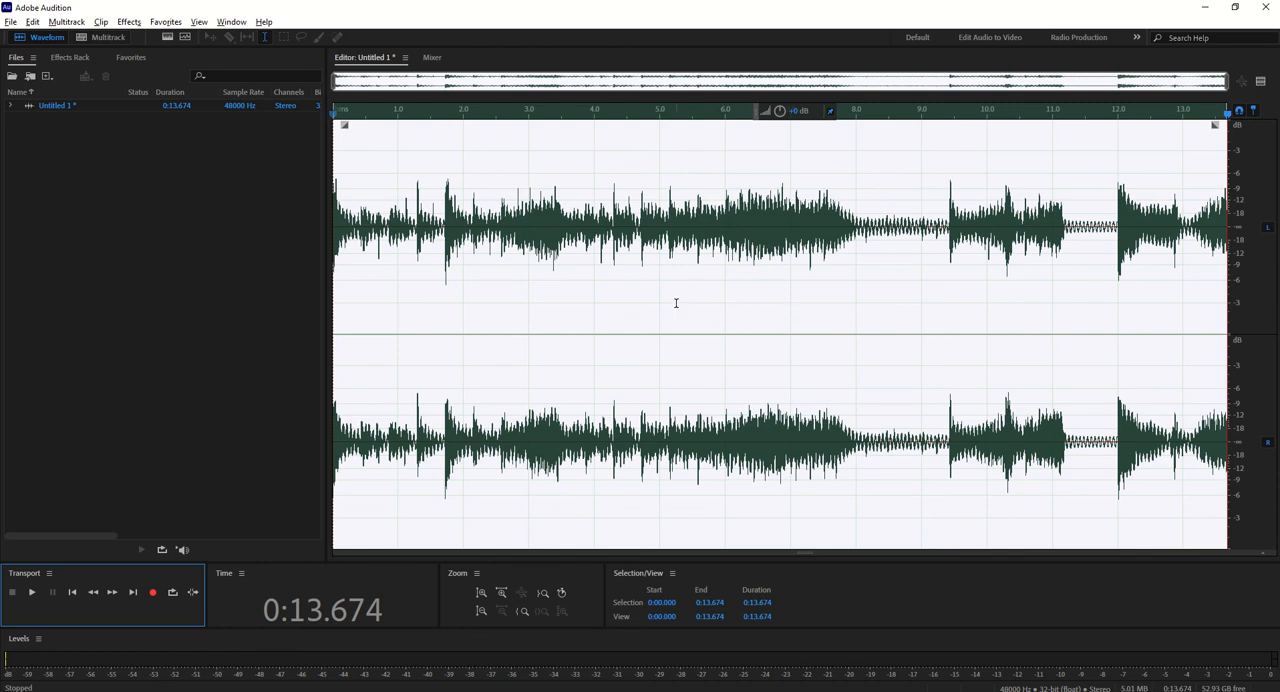
click(31, 592)
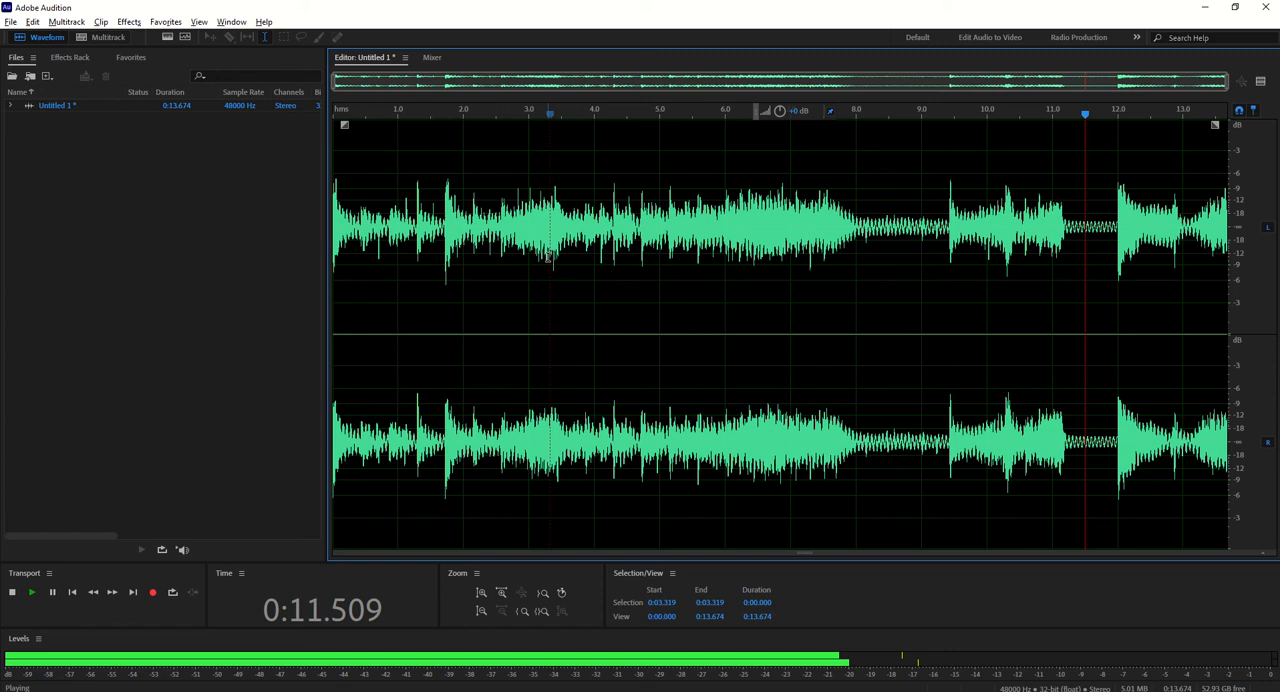
Stop playback and move the playhead to about 4.6 seconds into the recording
click(31, 592)
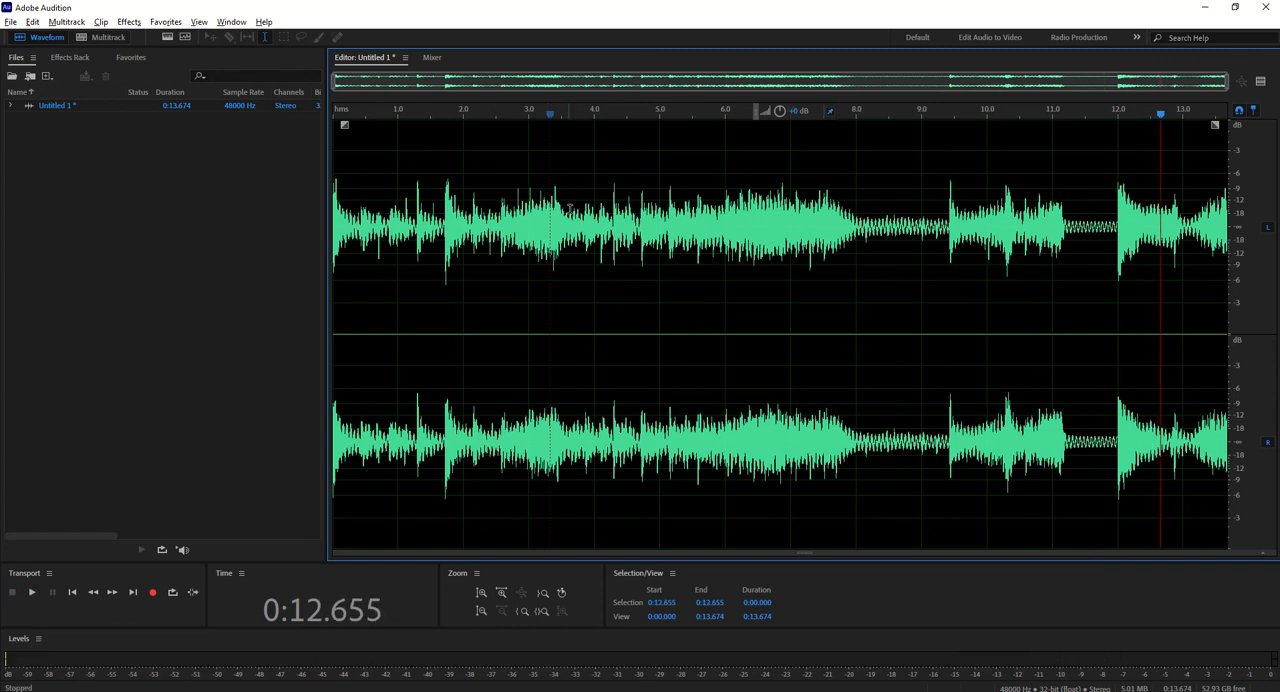
click(31, 592)
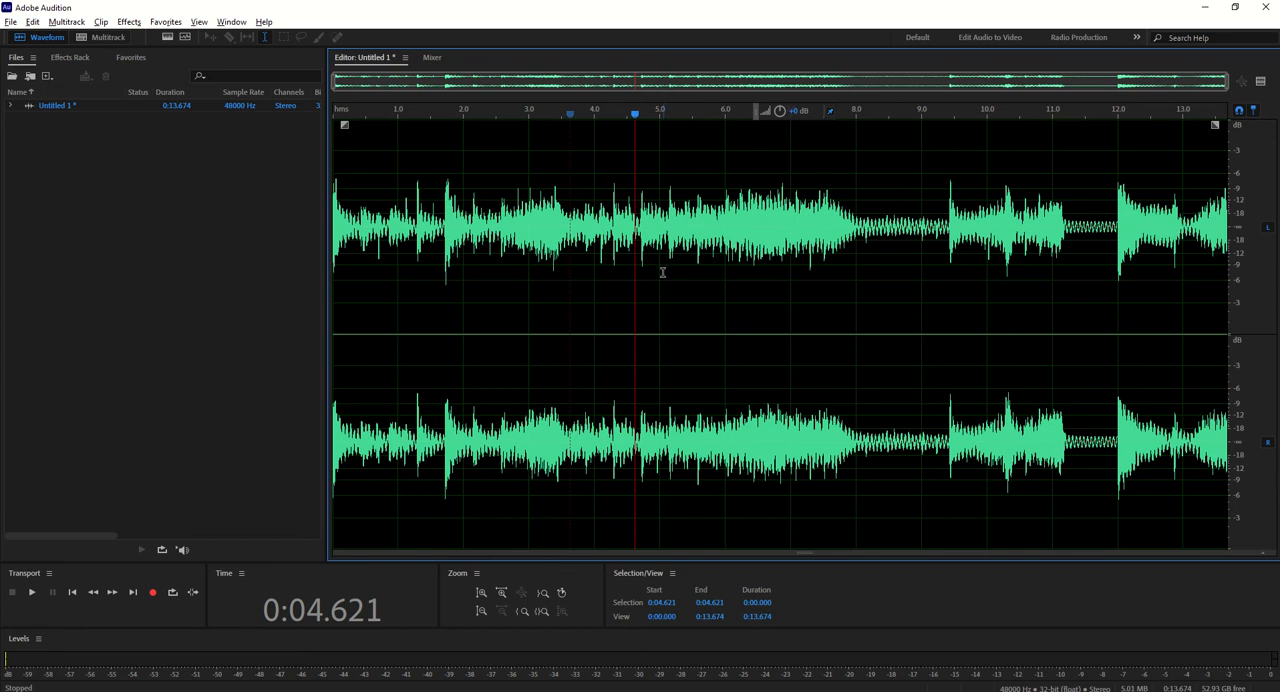
mouse_move(661, 285)
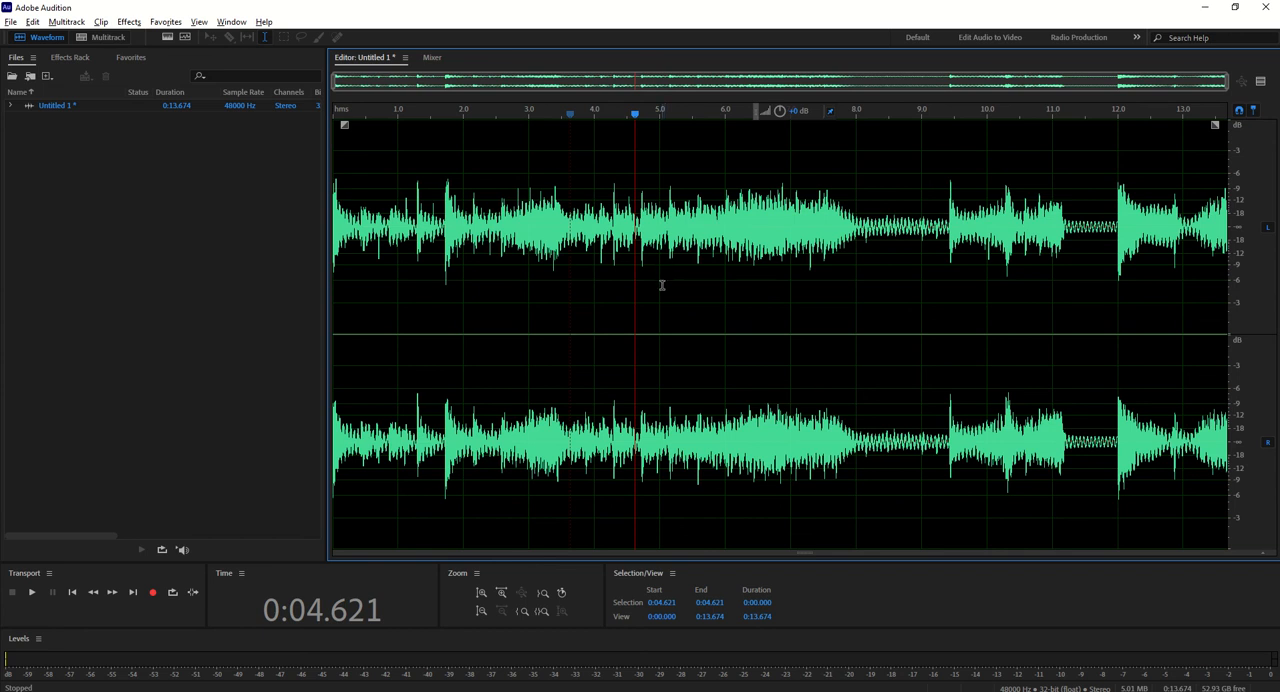